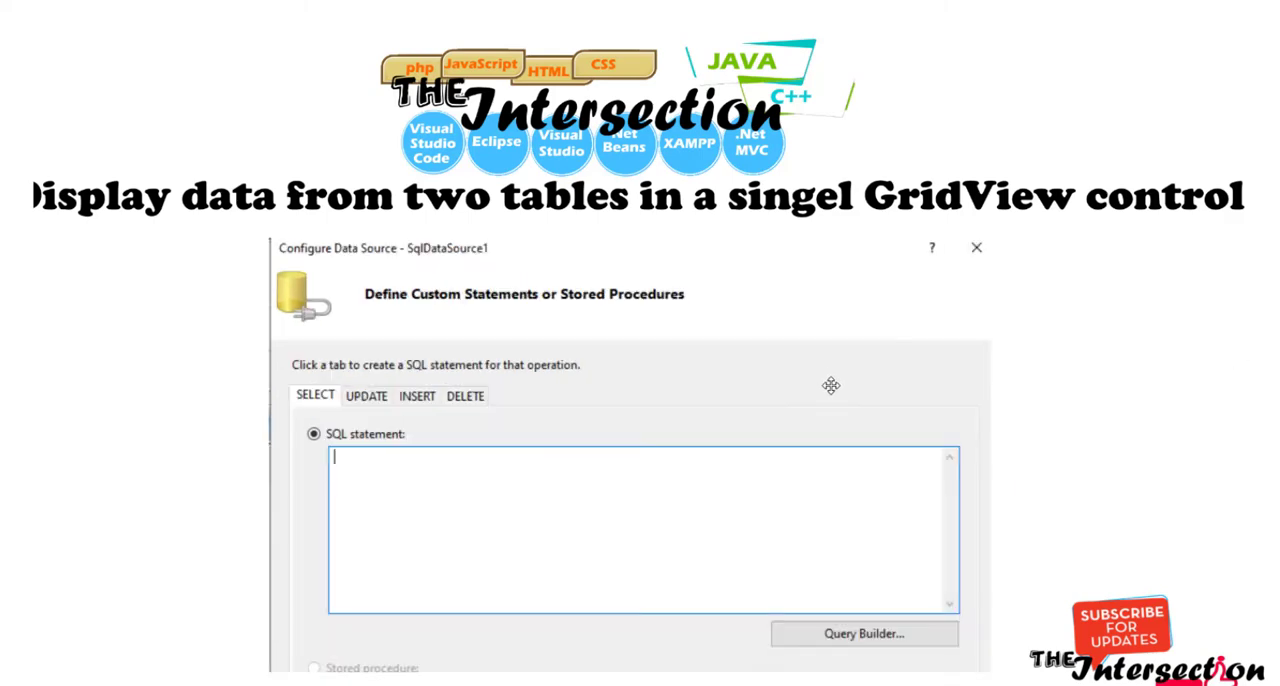
mouse_move(828, 360)
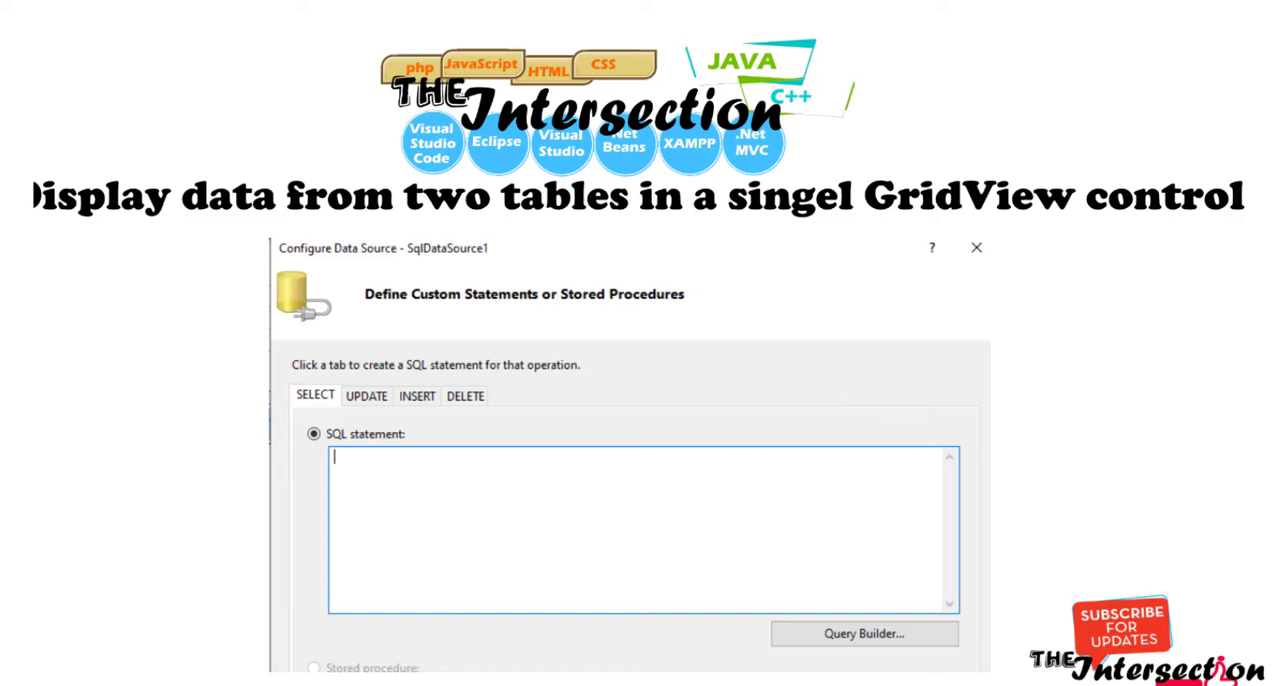
mouse_move(820, 504)
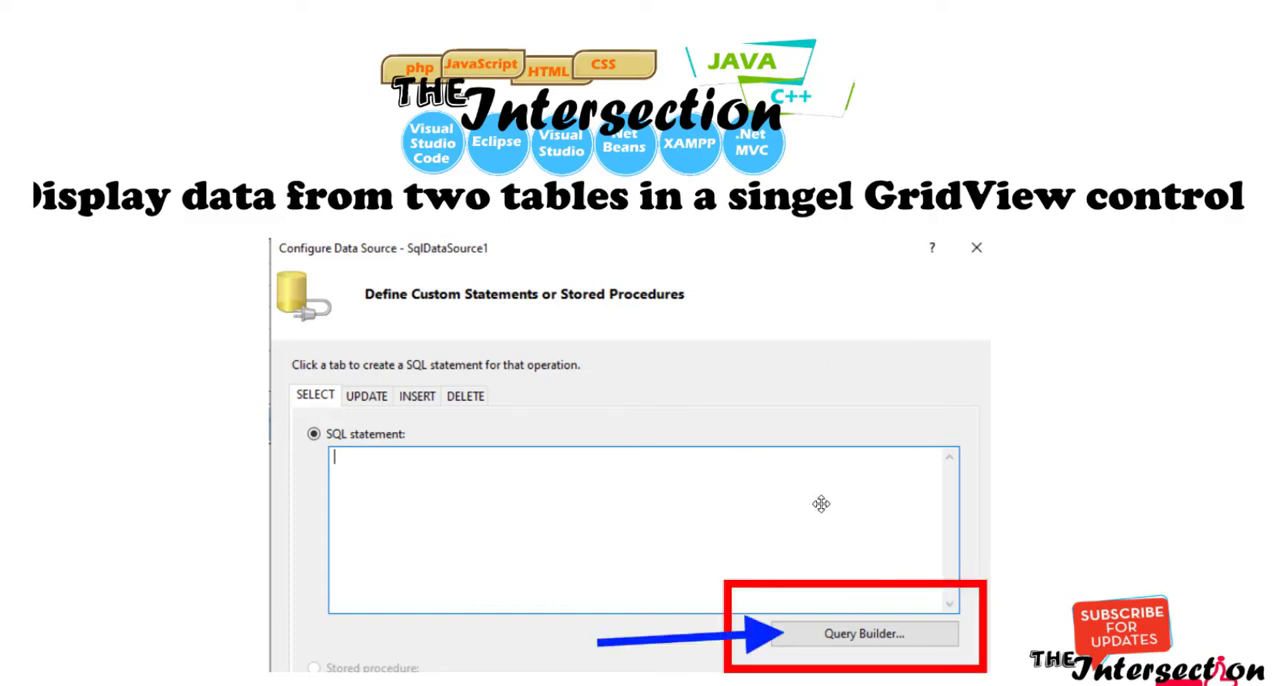
mouse_move(804, 504)
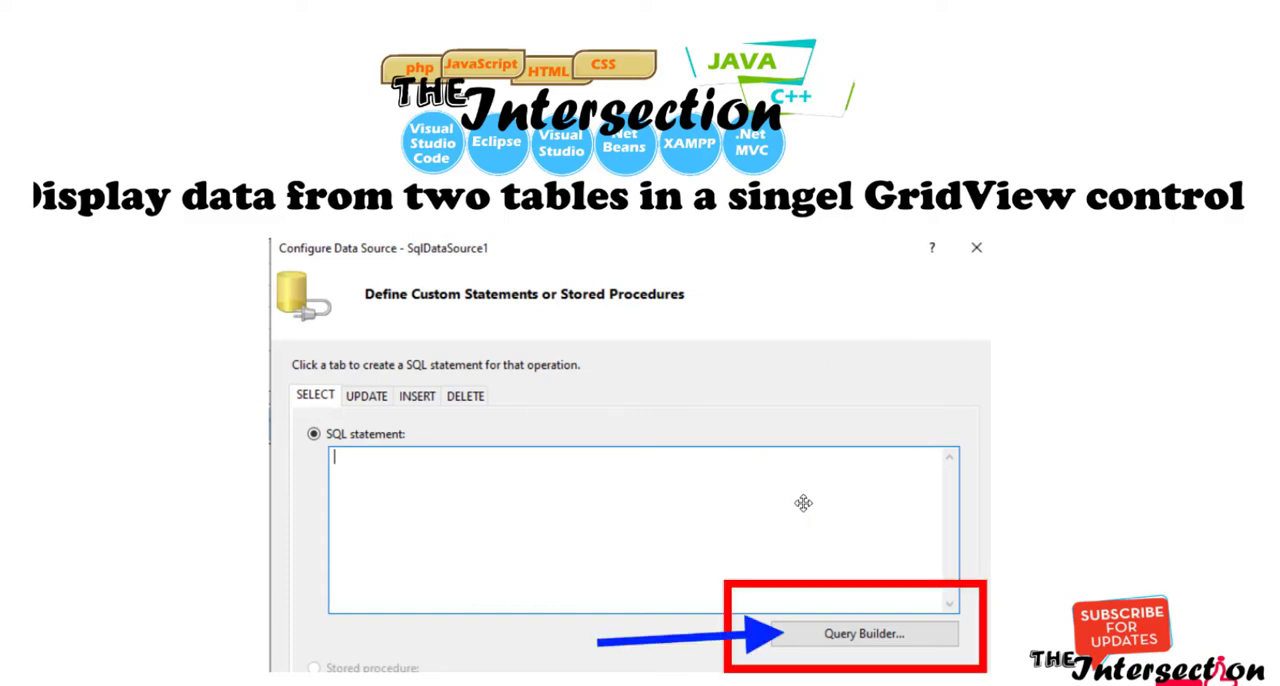
mouse_move(828, 496)
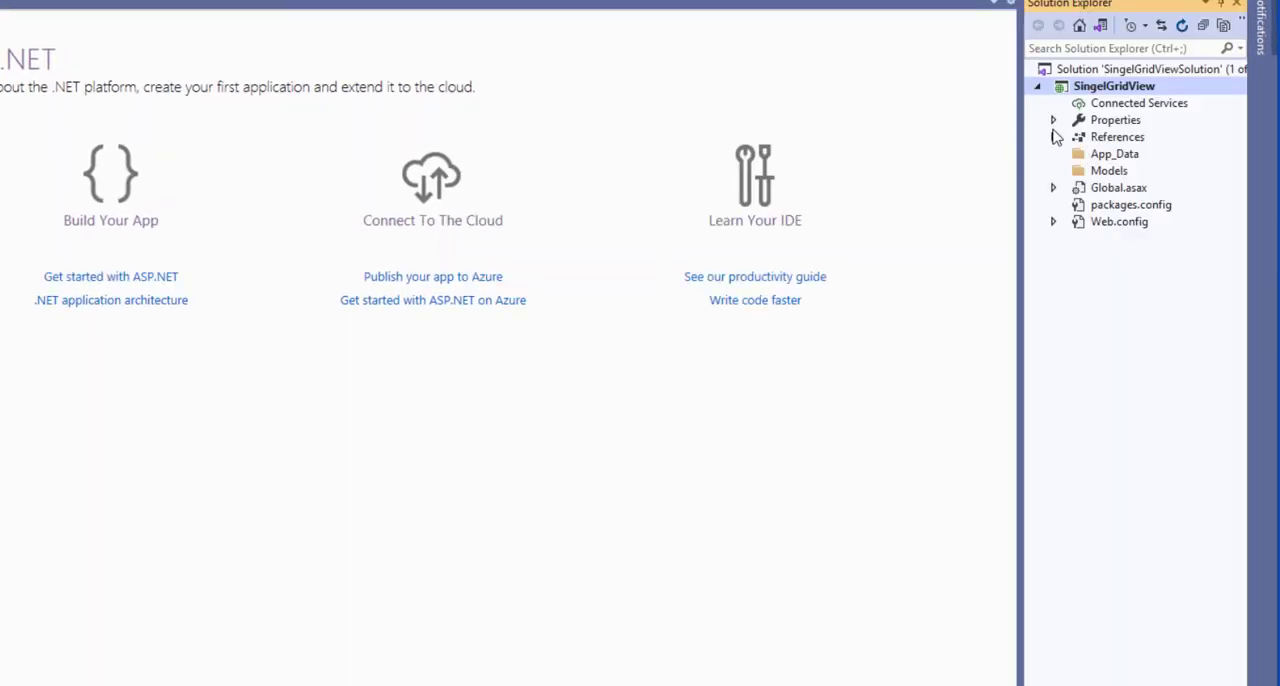
- Add a FamousPeople.mdf SQL Server database under App_Data and expand it to its Tables folder
left_click(1114, 152)
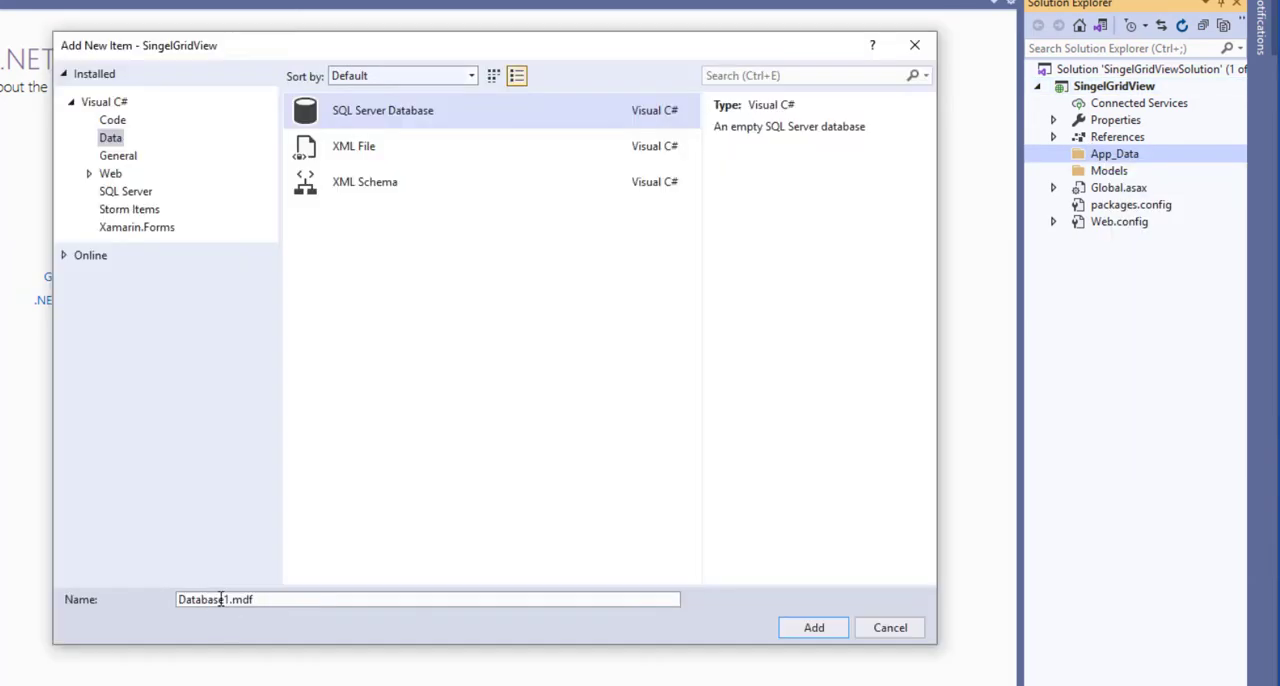
left_click(812, 628)
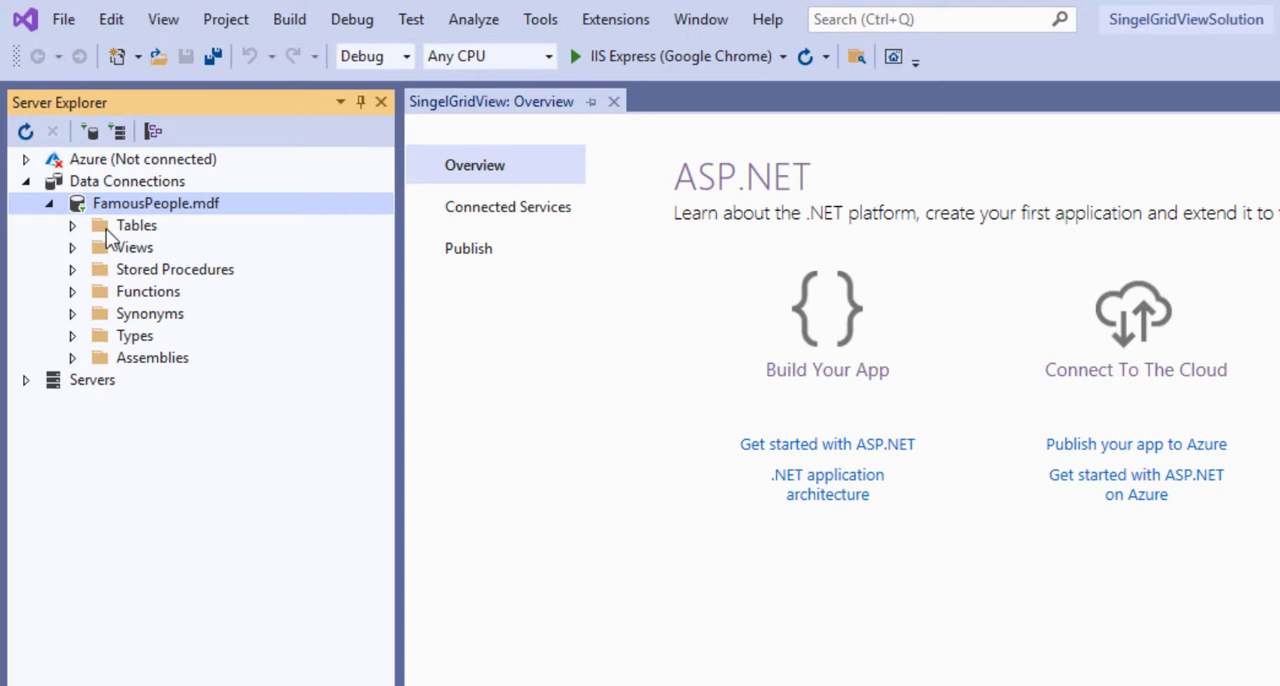
right_click(136, 226)
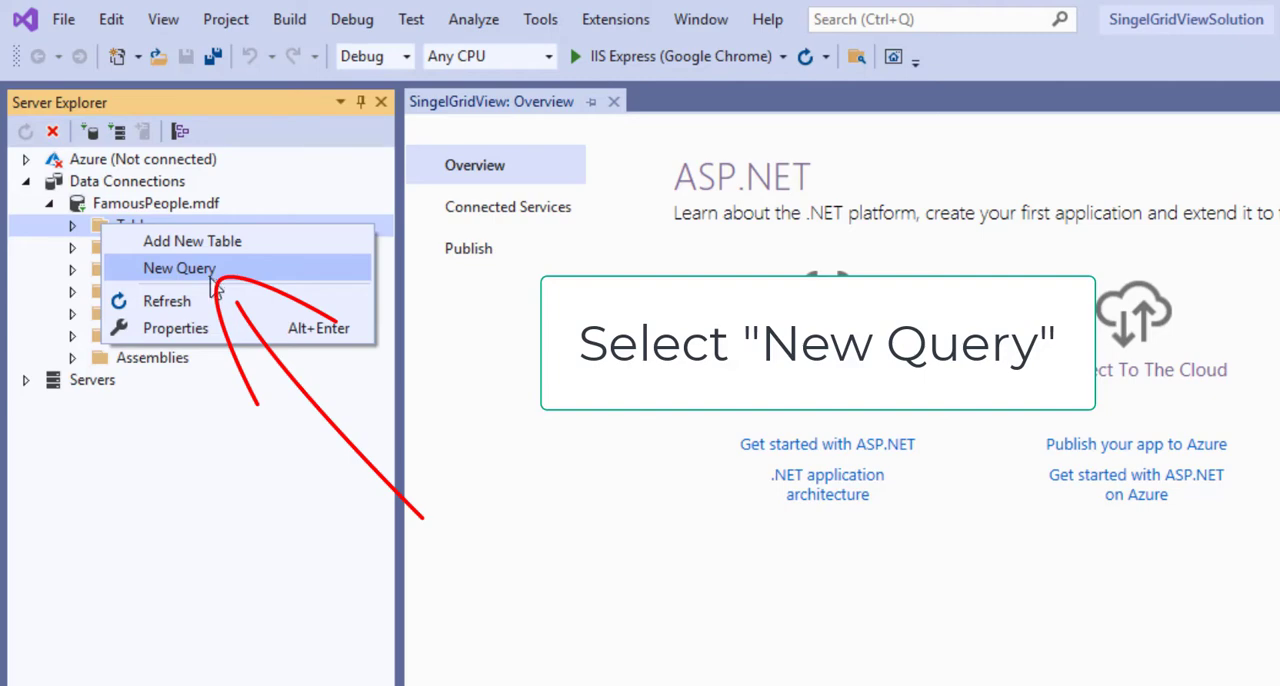
- Start a new query and write CREATE TABLE tblState with state_id key, unique state_name and us_region
left_click(180, 268)
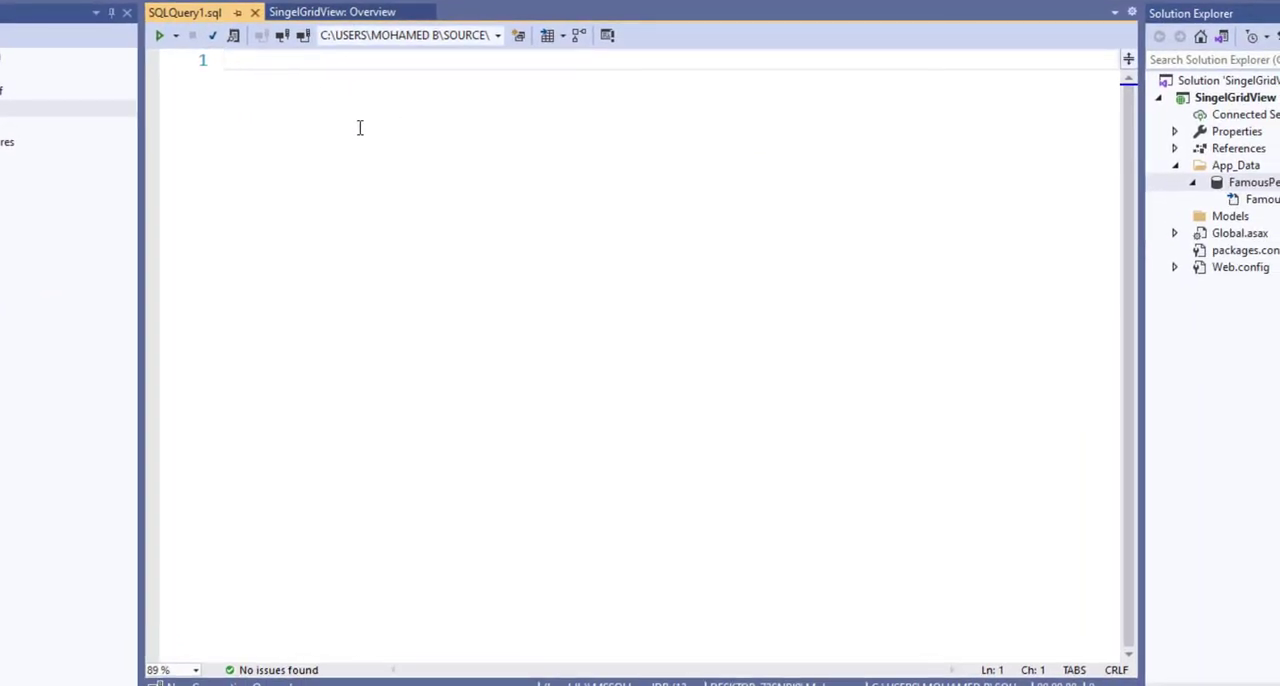
mouse_move(290, 78)
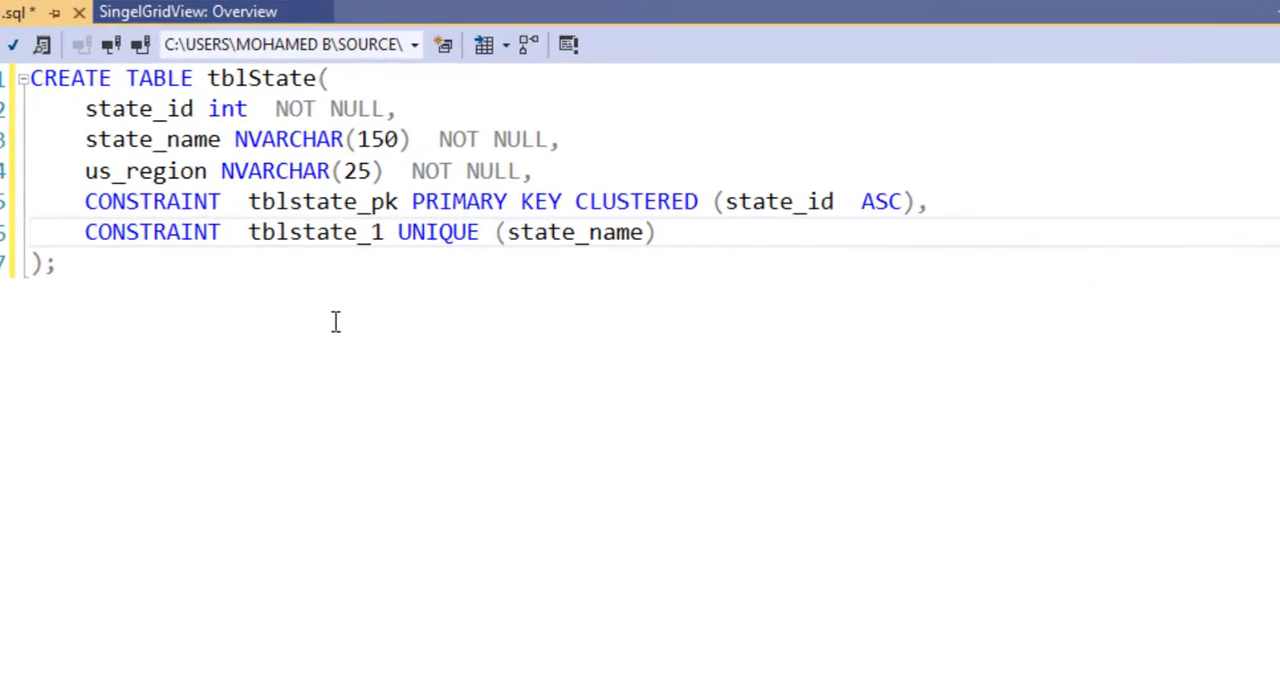
mouse_move(84, 324)
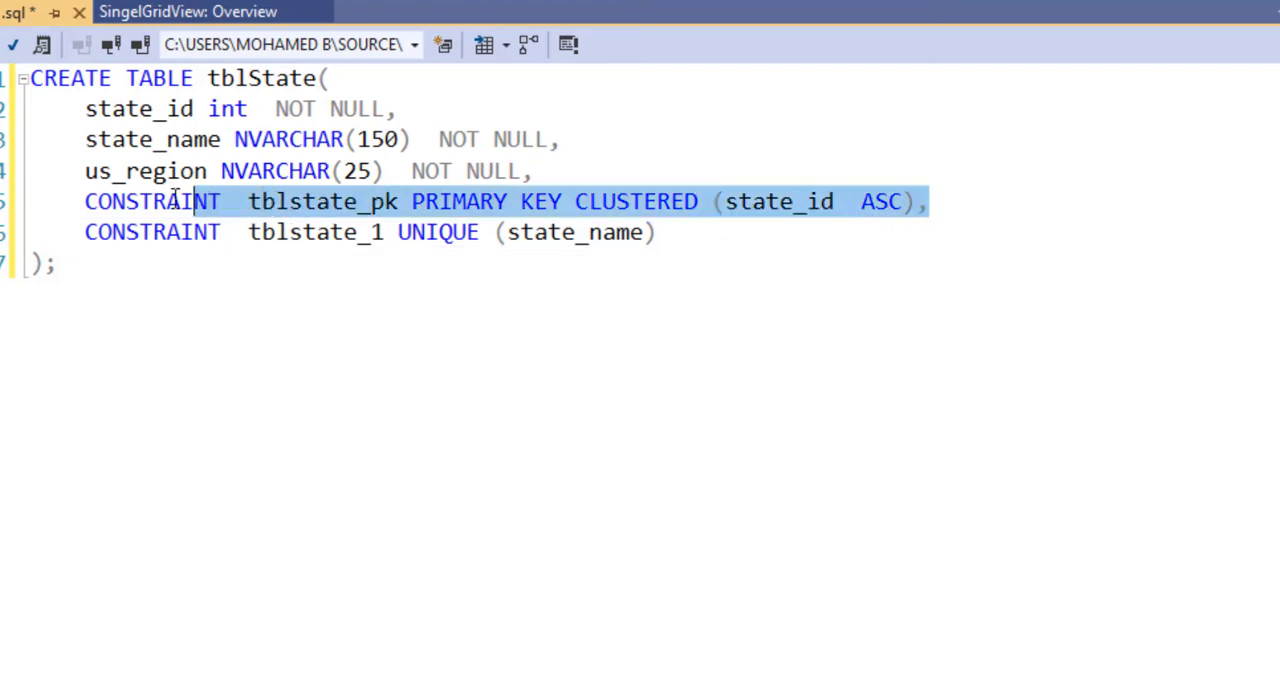
left_click(204, 200)
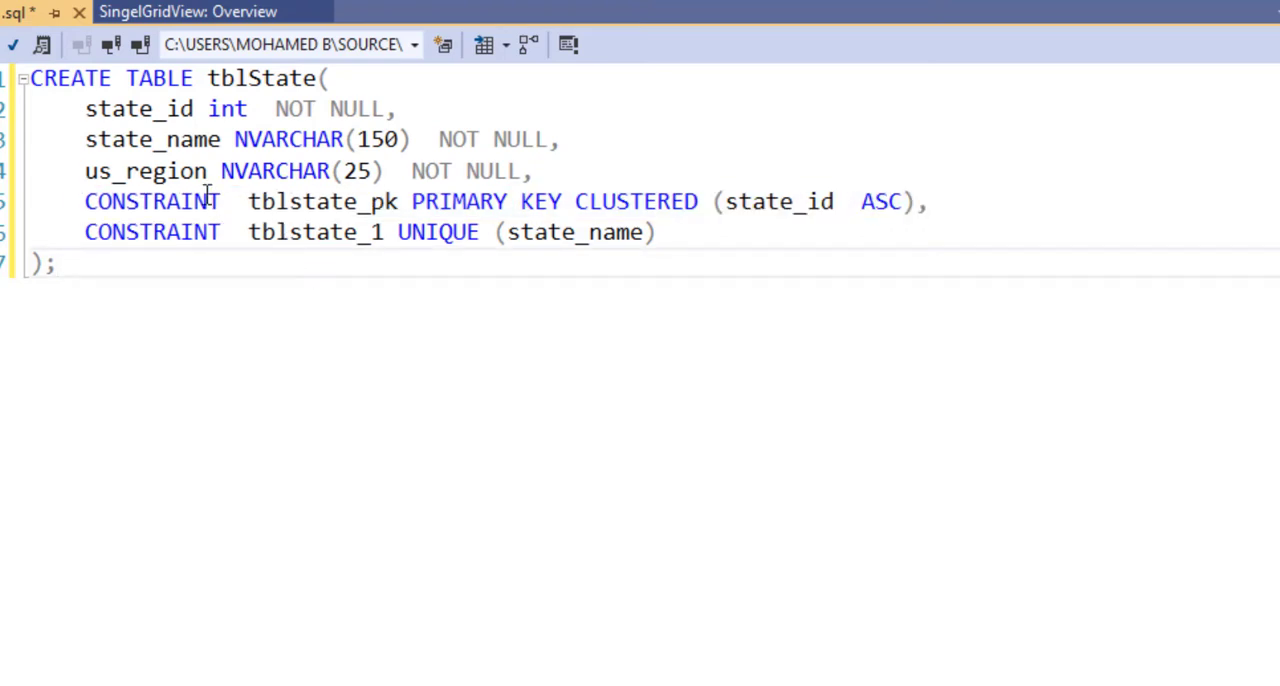
mouse_move(408, 288)
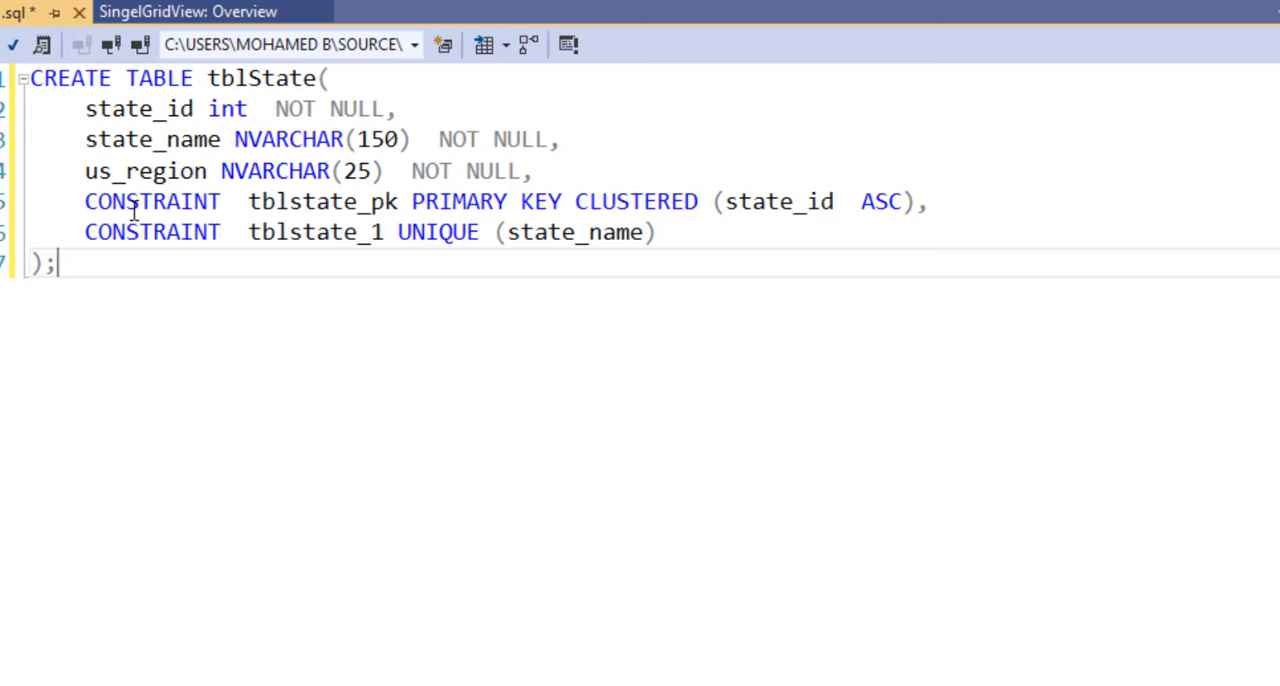
left_click_drag(84, 232, 490, 232)
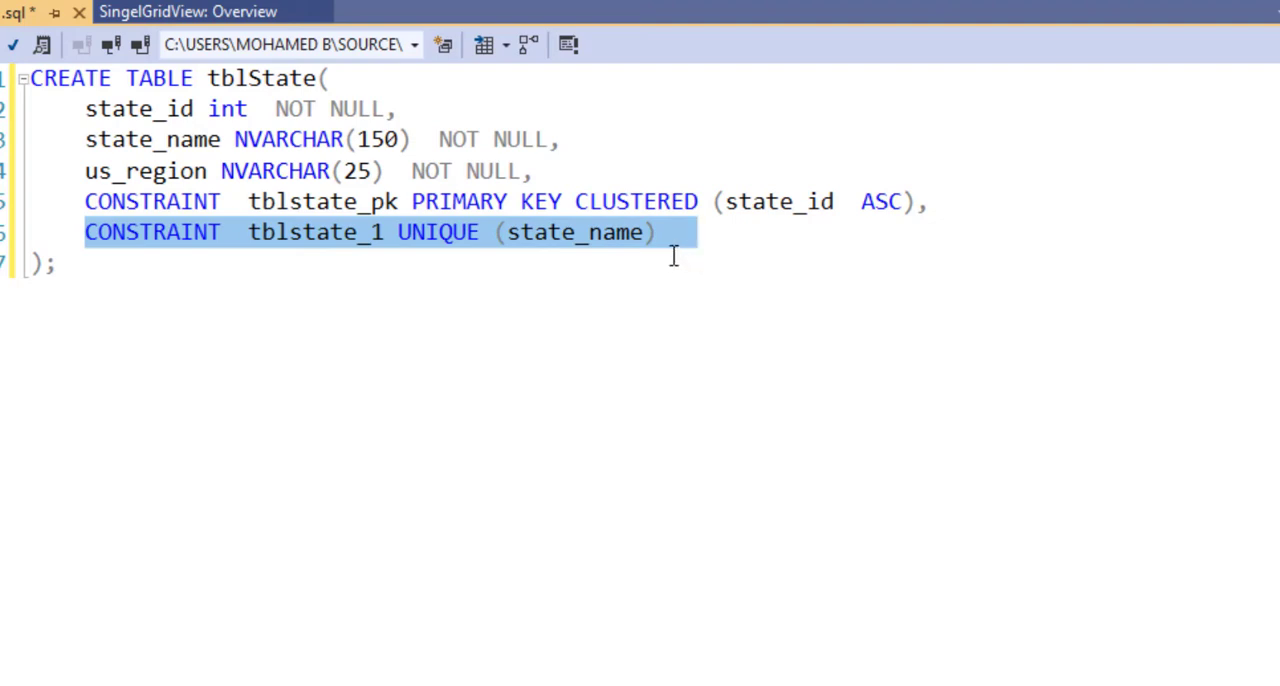
left_click(280, 252)
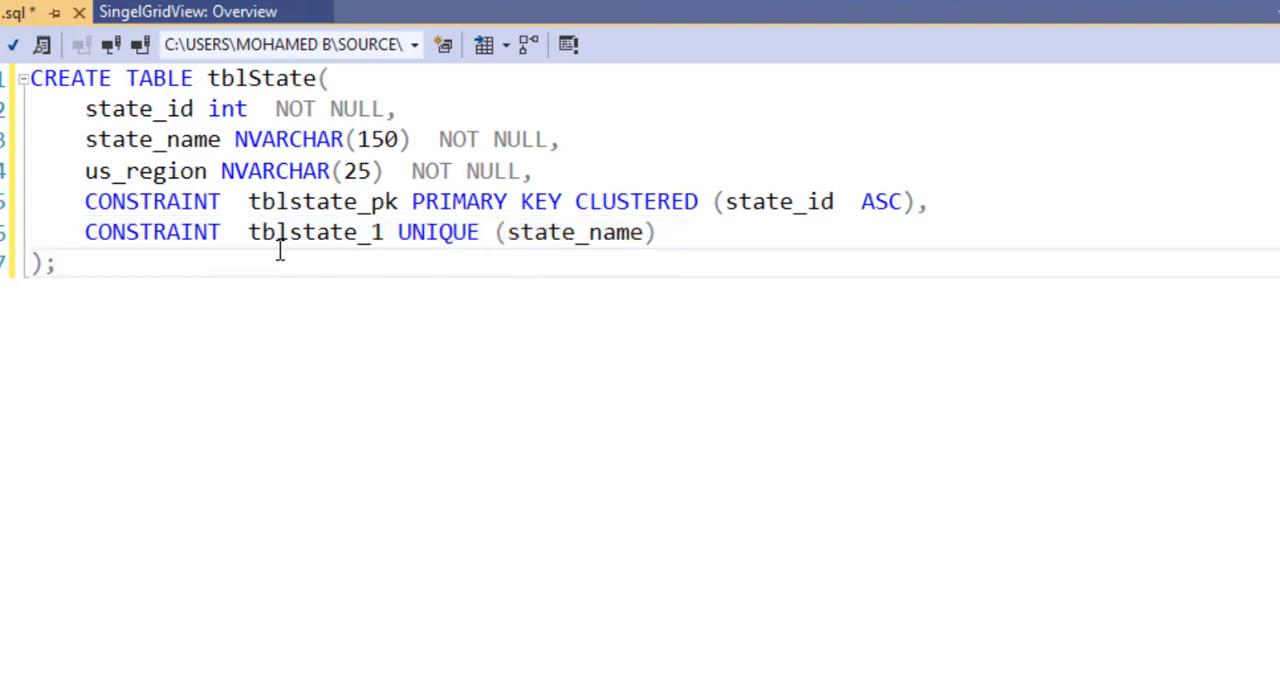
double_click(146, 172)
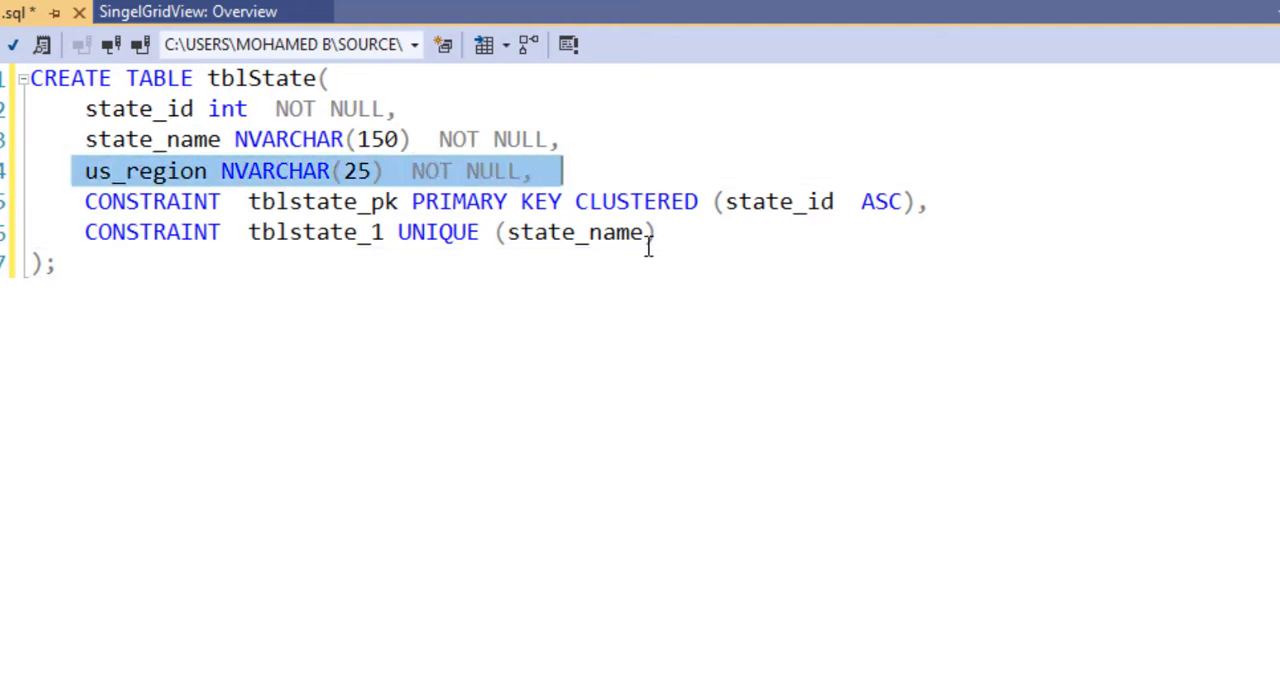
left_click(572, 284)
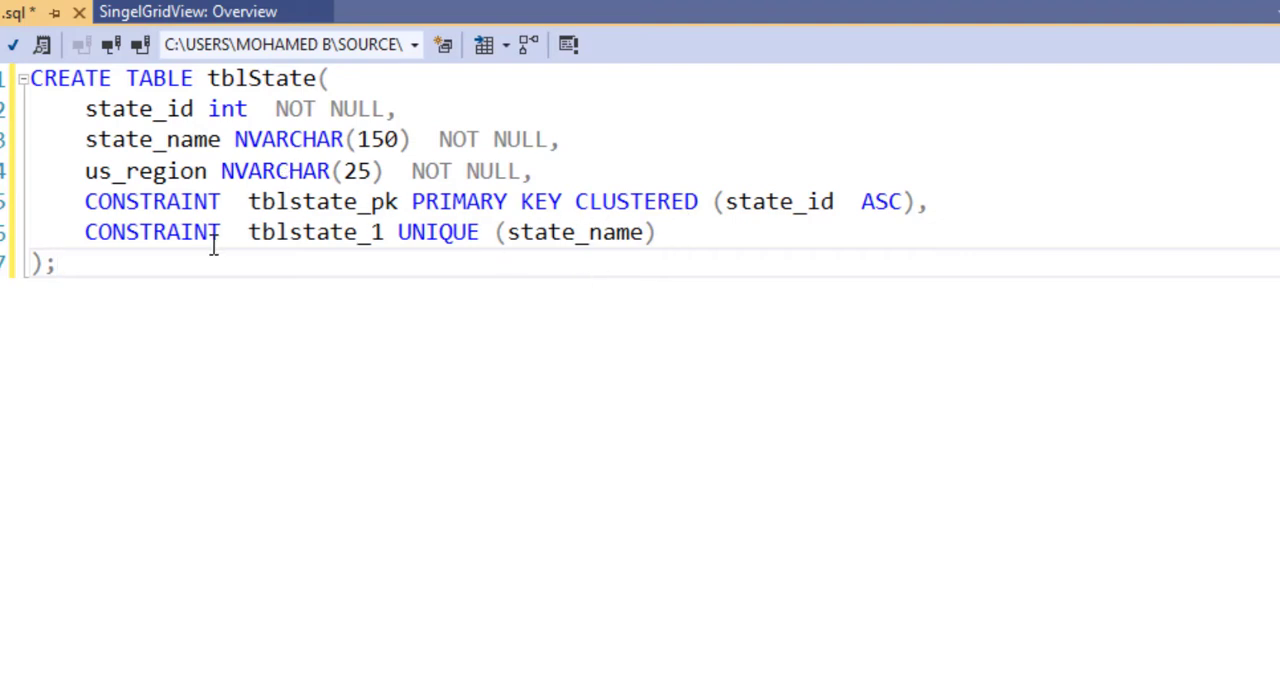
mouse_move(384, 320)
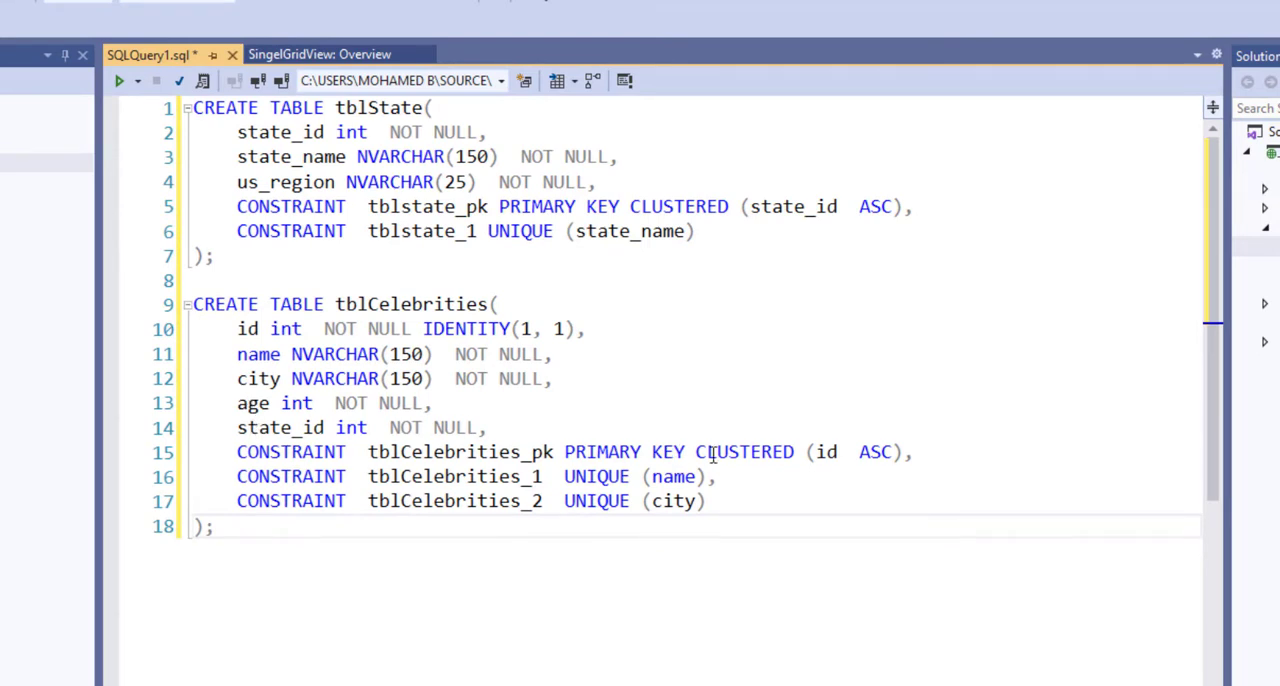
mouse_move(470, 460)
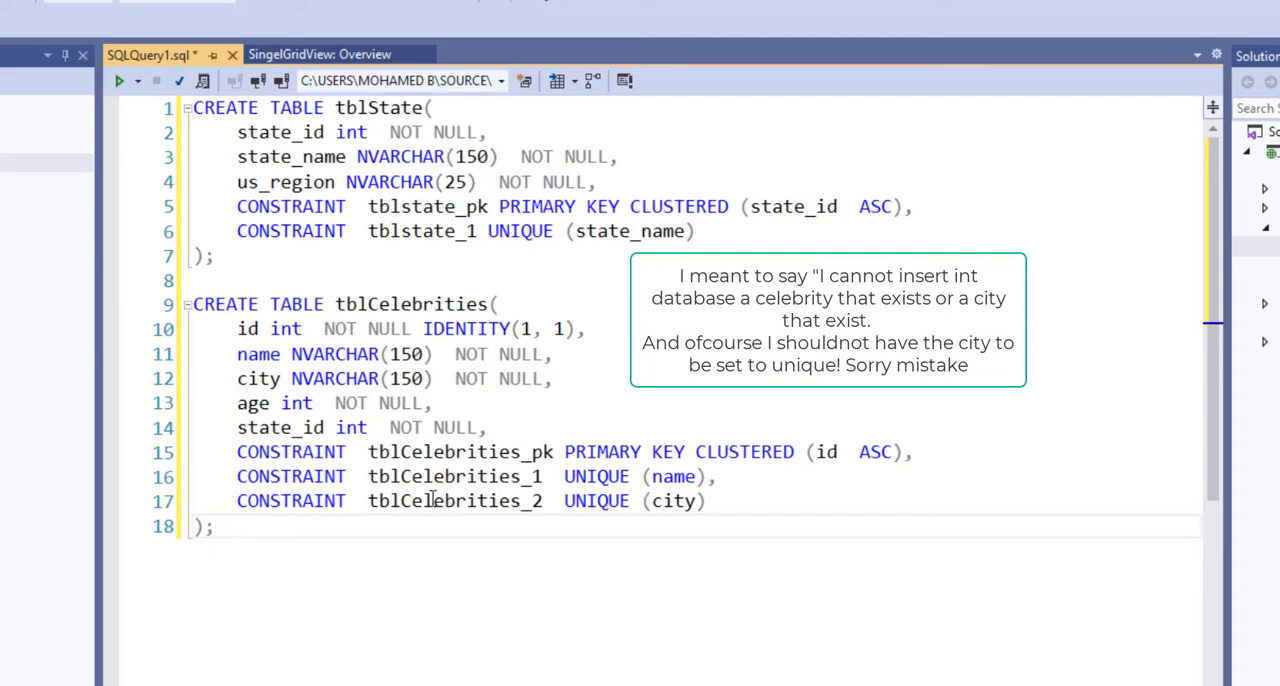
mouse_move(662, 526)
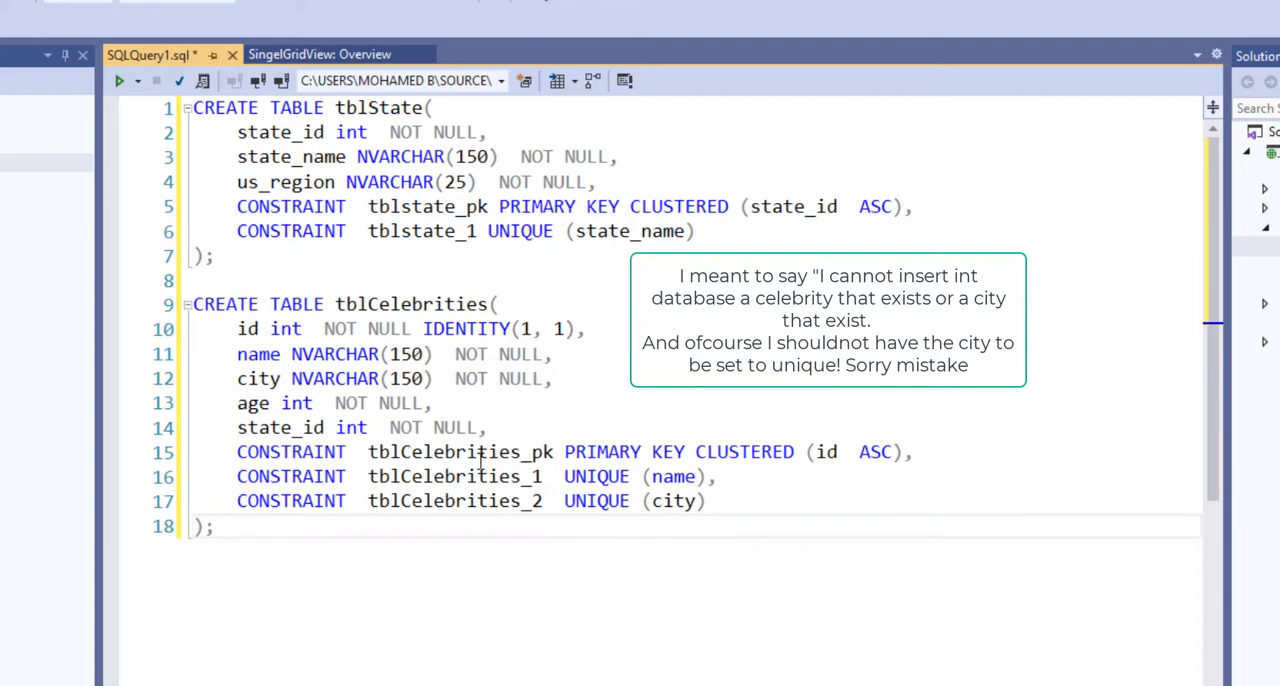
- Add CREATE TABLE tblCelebrities with identity id, name, city, age, state_id, primary key and unique name and city
left_click_drag(236, 476, 708, 500)
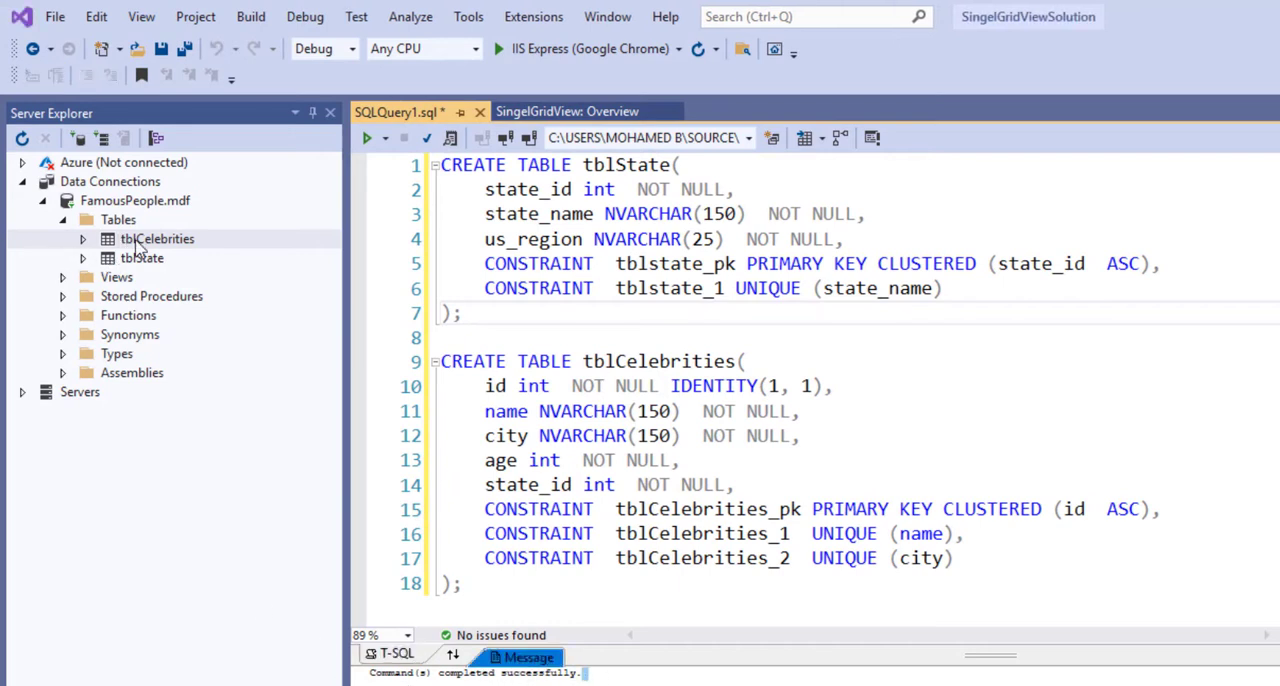
- Bring up the tblCelebrities design and review tblState's state_id and us_region columns
right_click(156, 238)
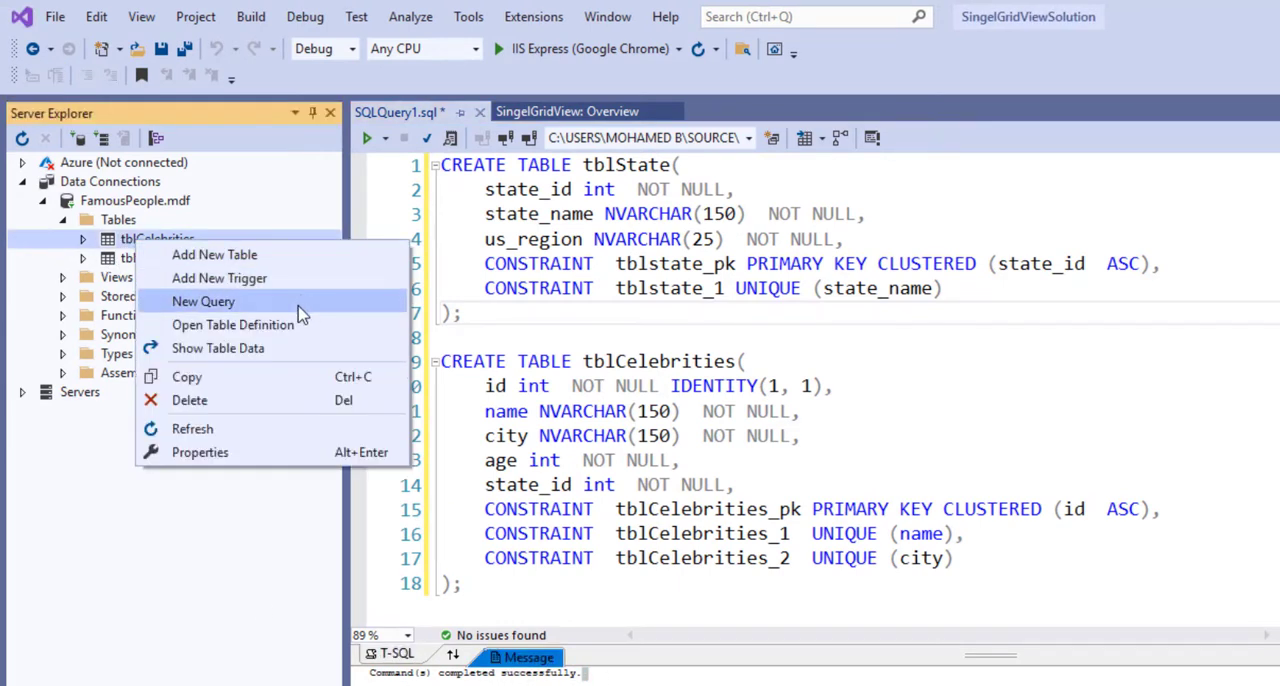
mouse_move(232, 324)
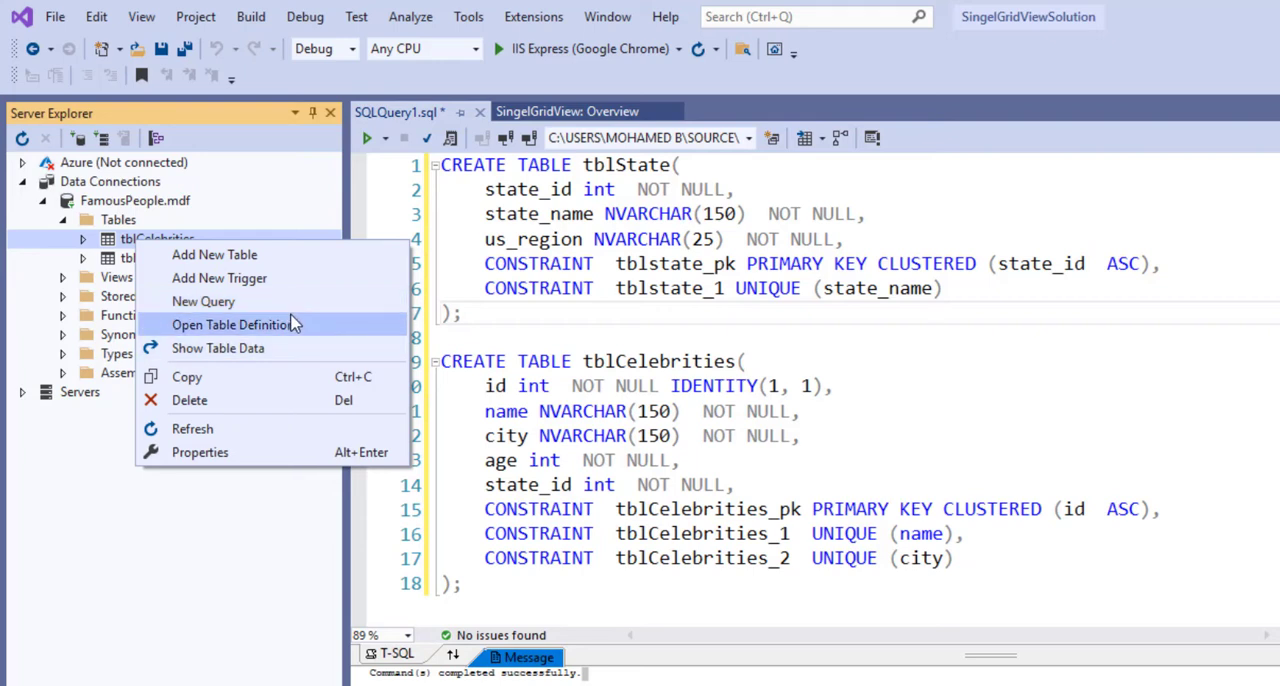
left_click(234, 324)
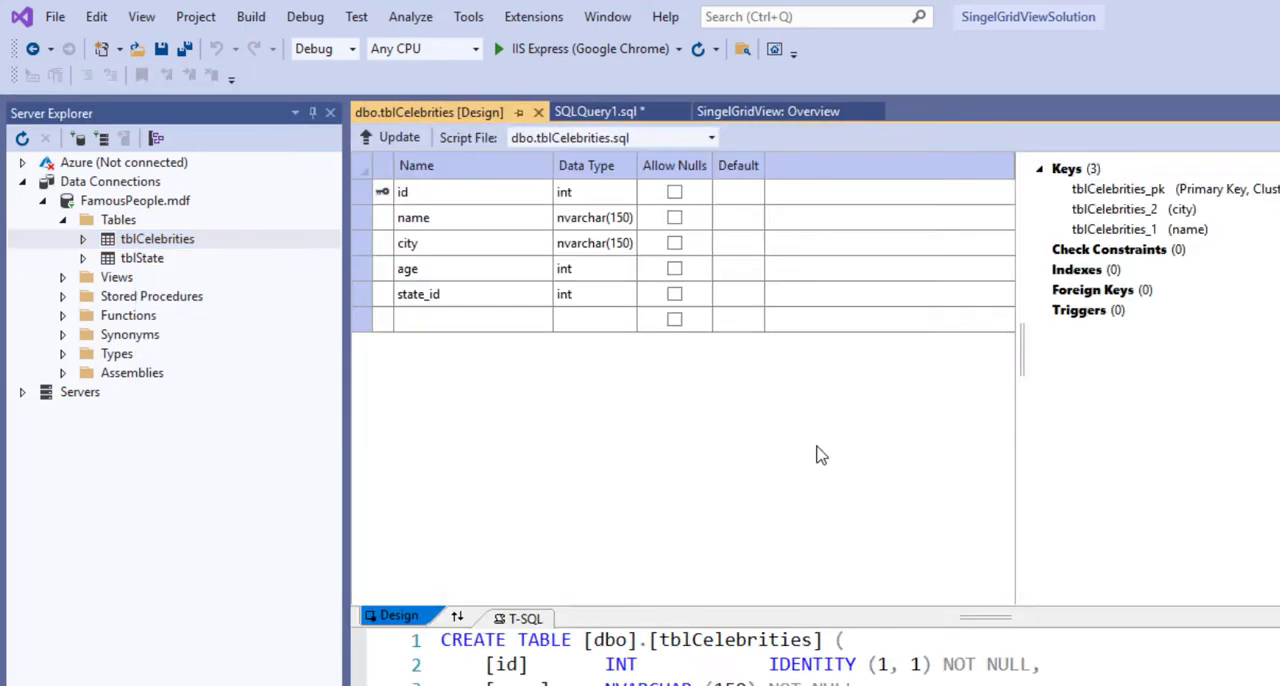
mouse_move(630, 336)
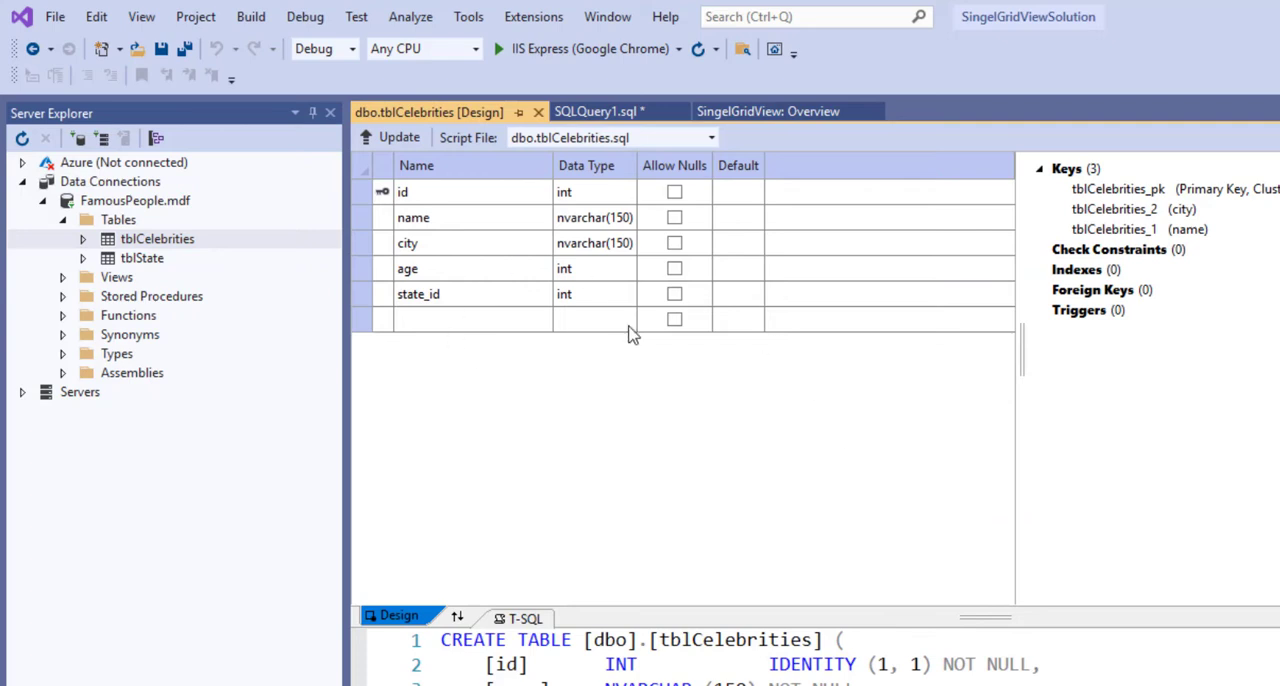
left_click(142, 258)
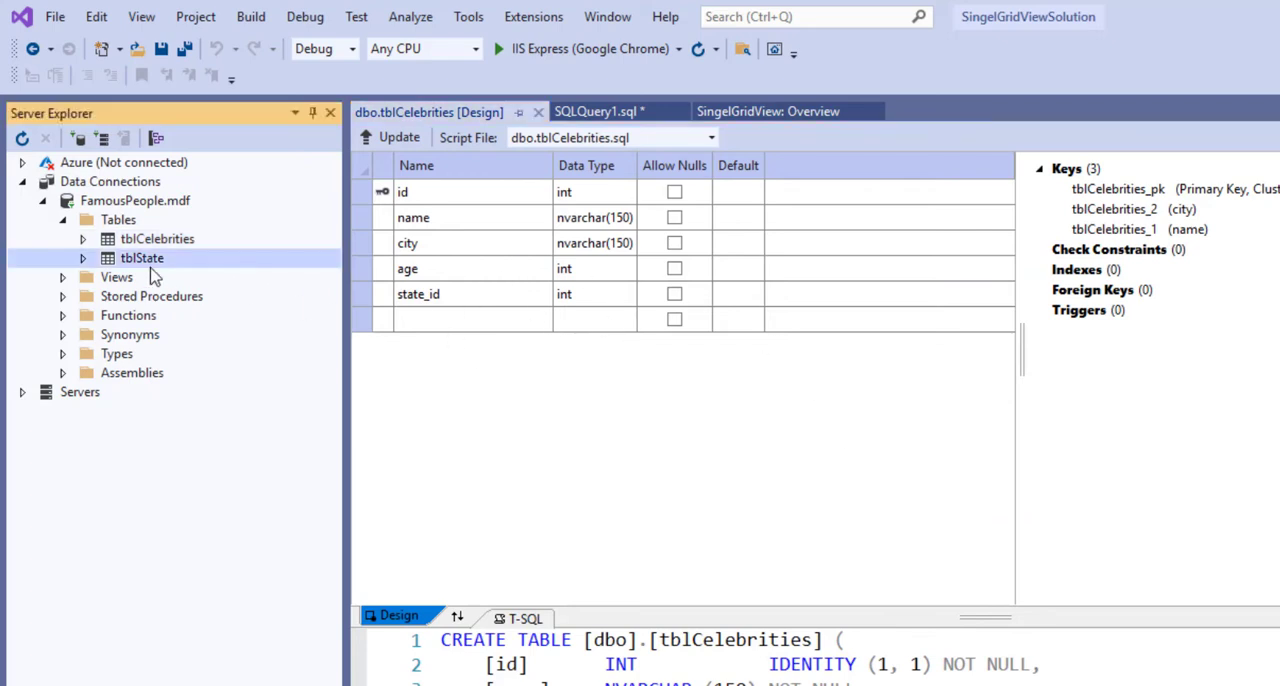
double_click(144, 258)
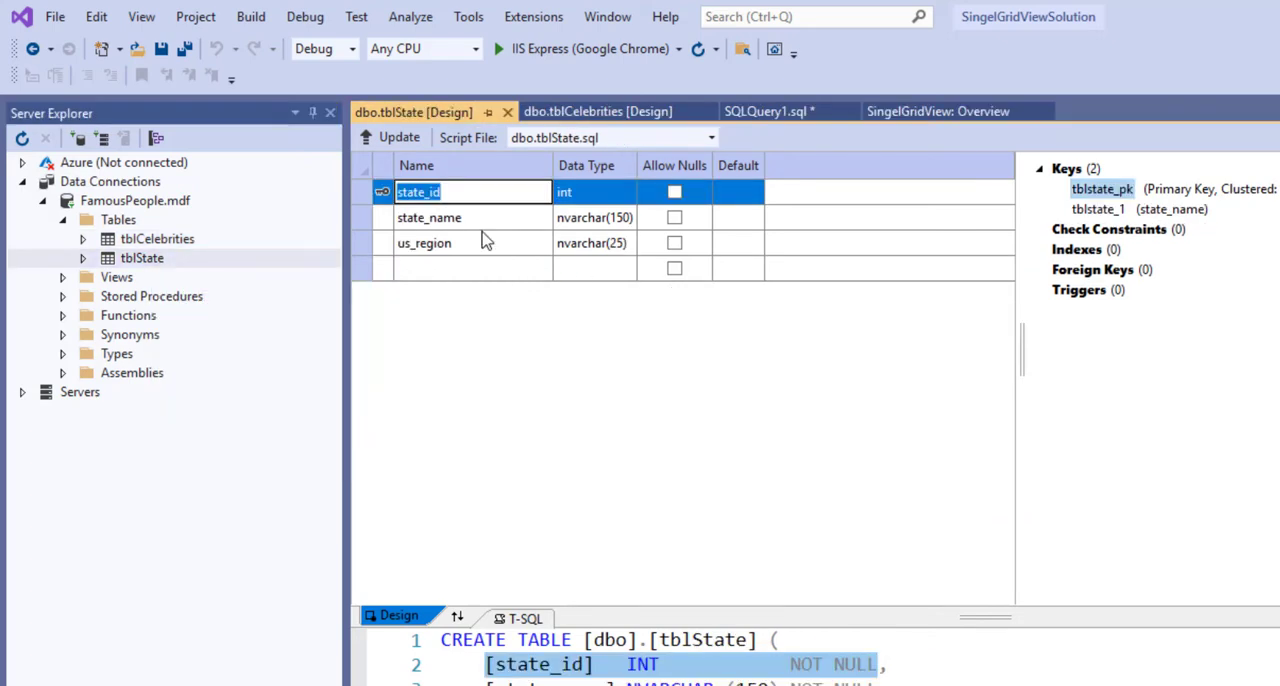
left_click(424, 244)
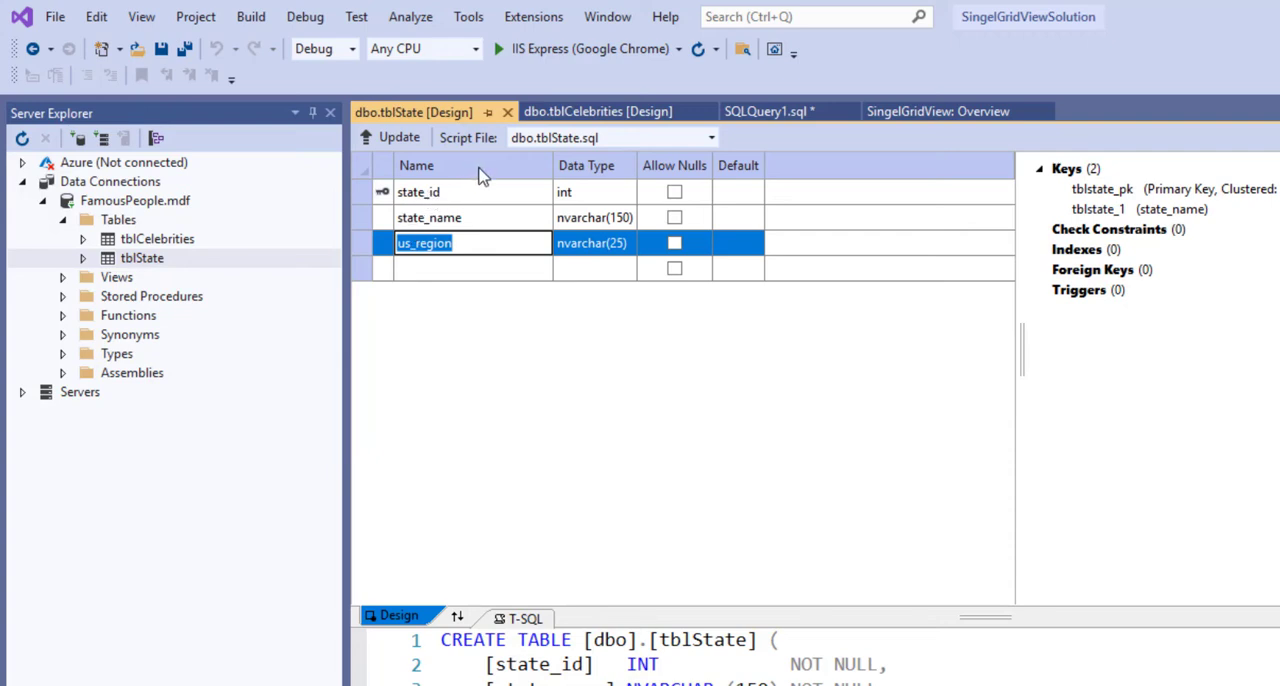
mouse_move(428, 212)
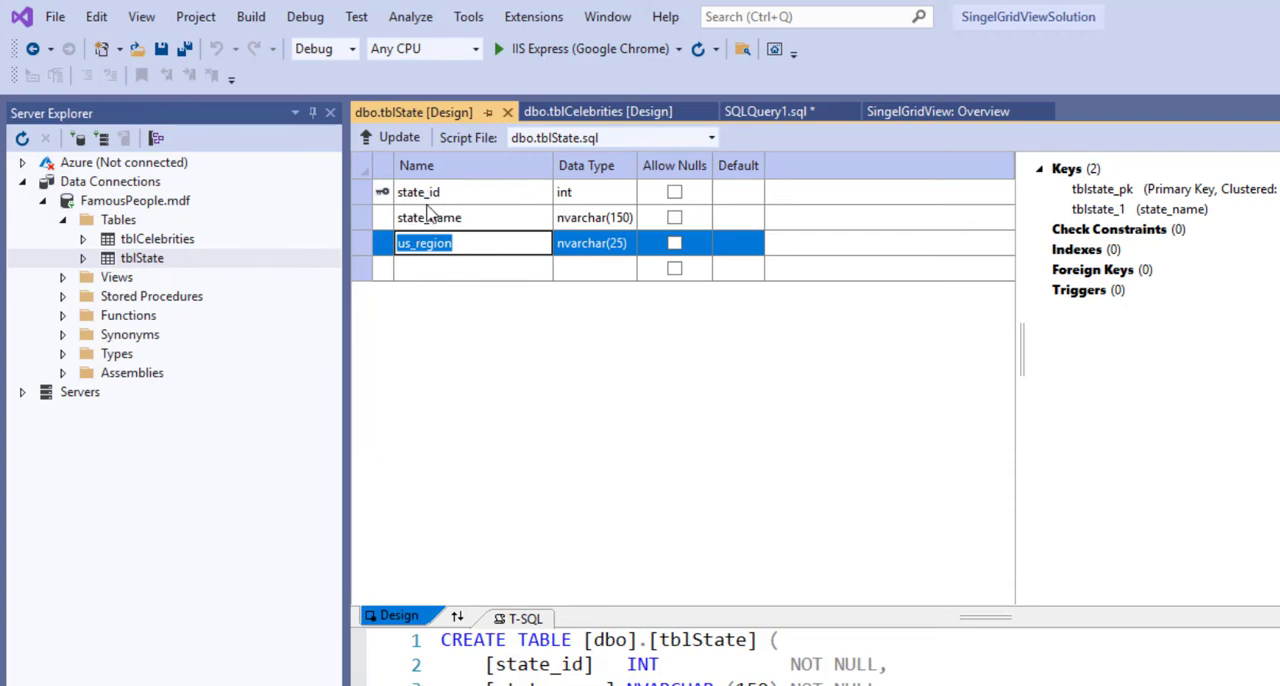
mouse_move(168, 268)
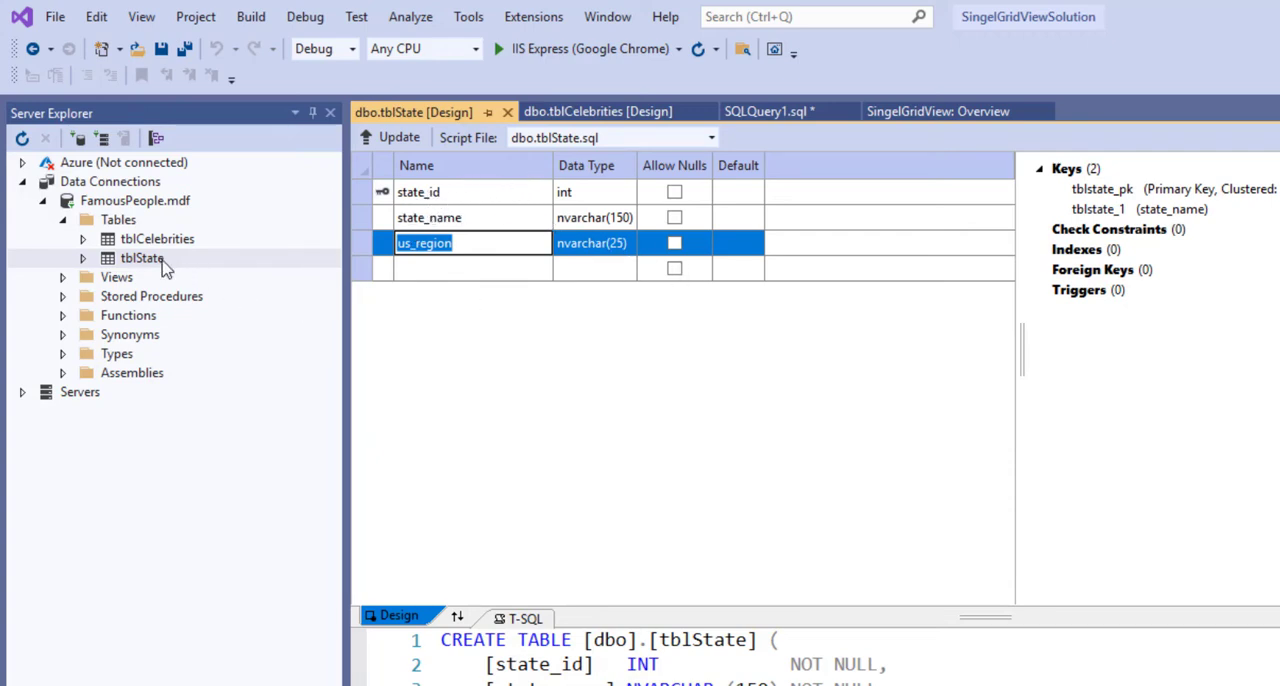
- Return to the tblCelebrities design and select its state_id column
left_click(596, 112)
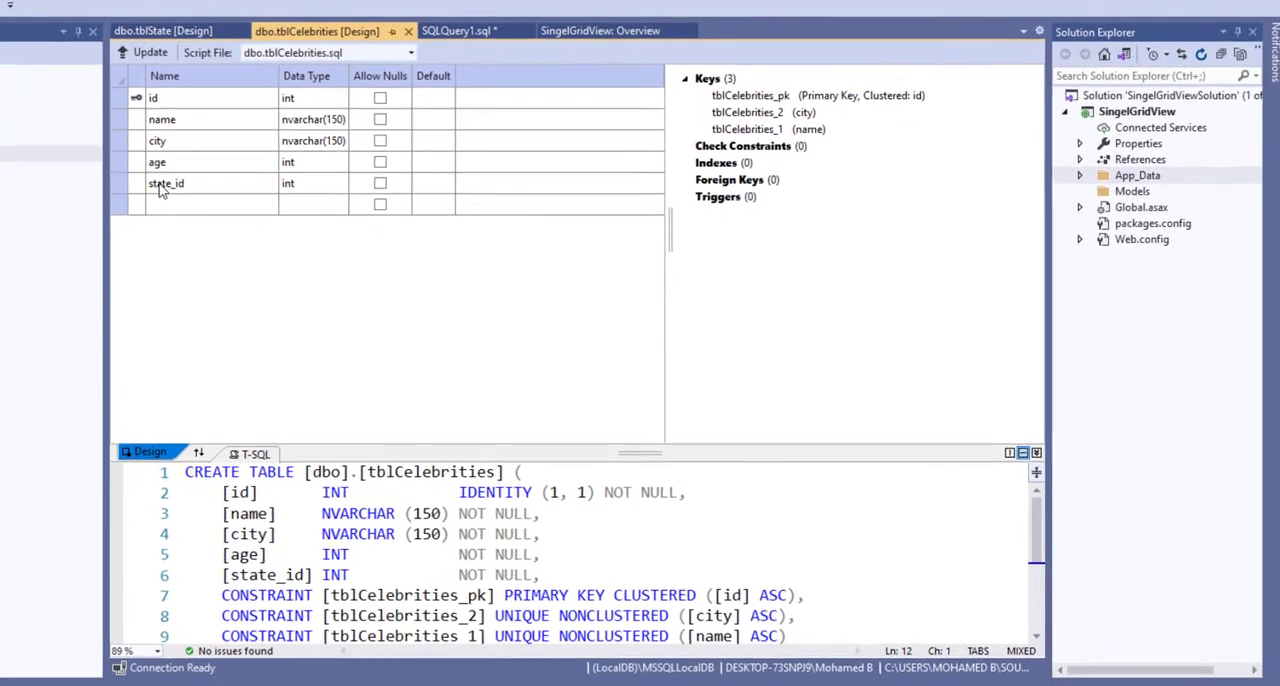
left_click(160, 180)
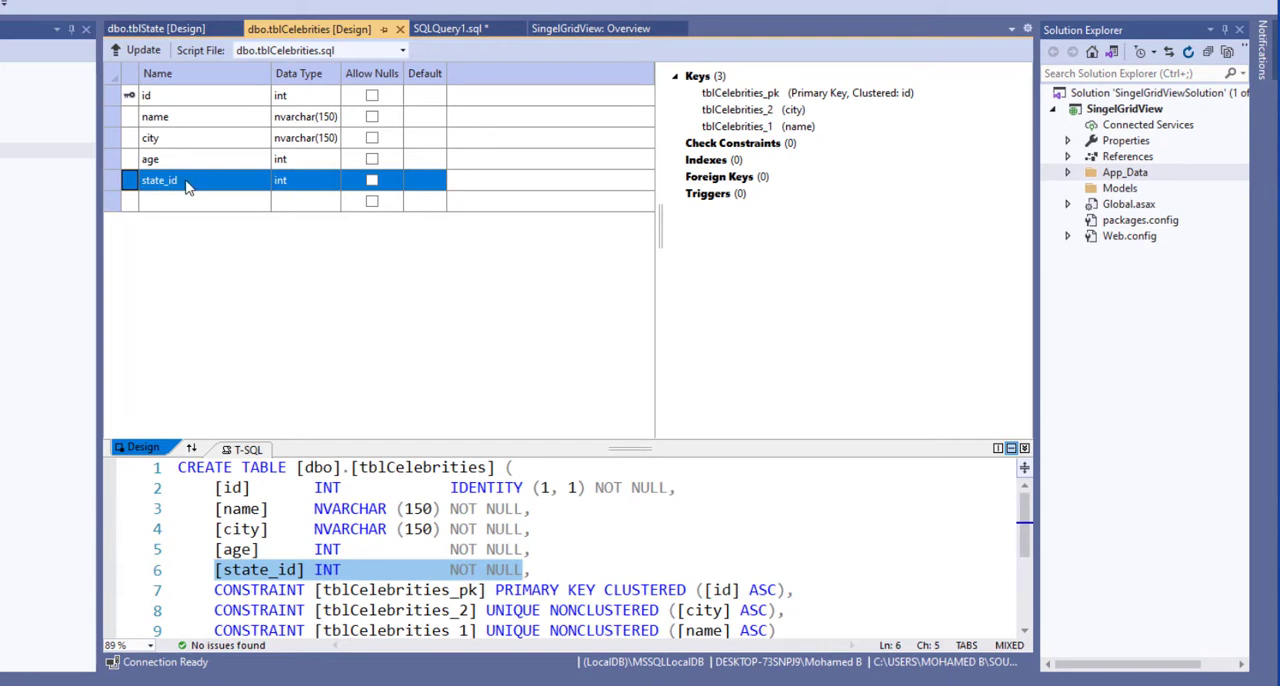
mouse_move(168, 210)
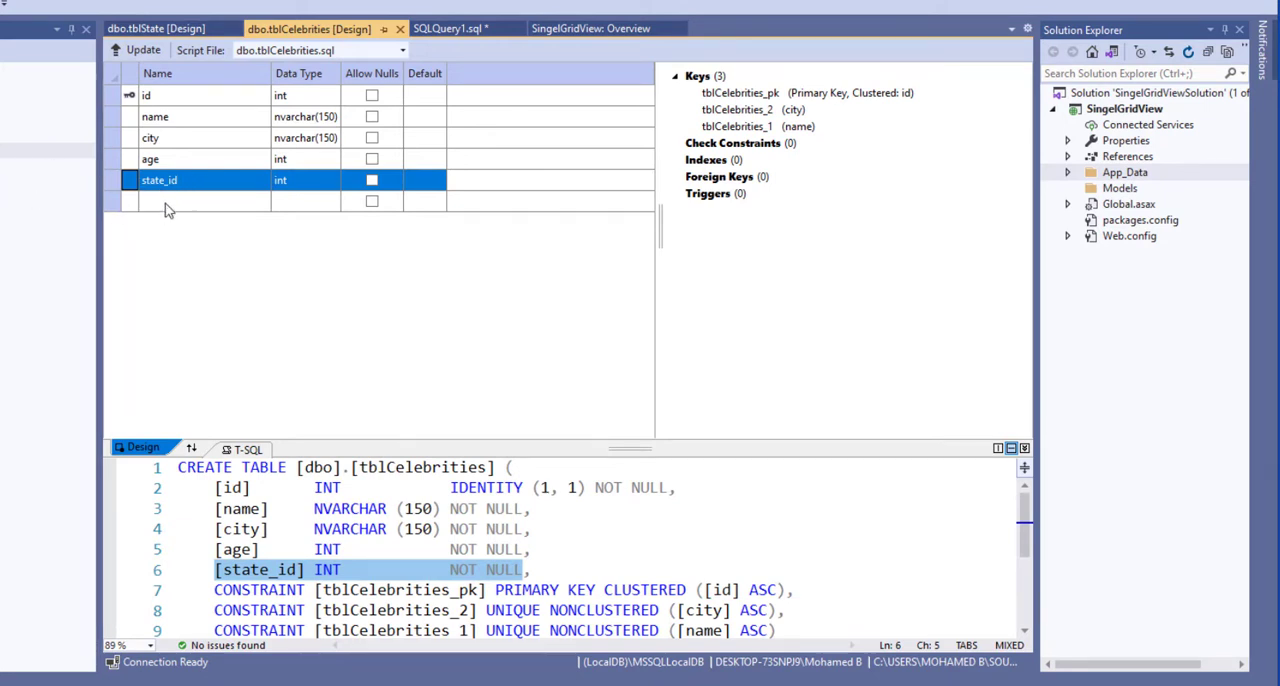
mouse_move(292, 146)
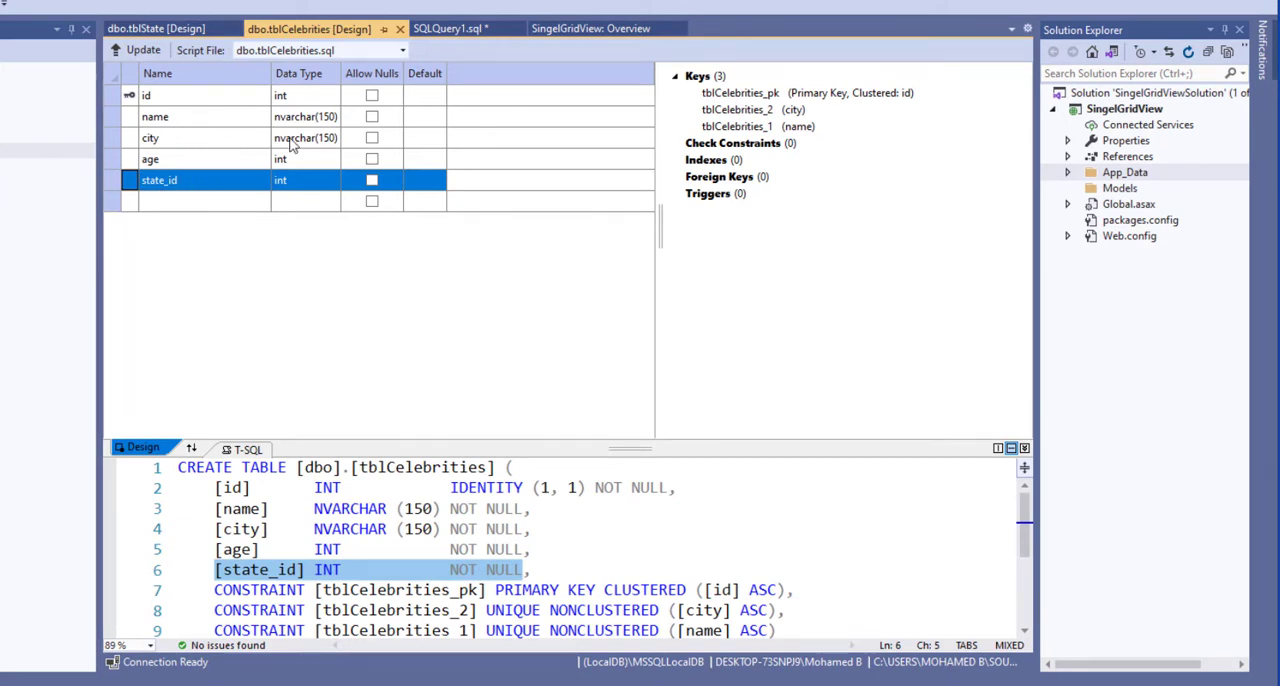
mouse_move(80, 168)
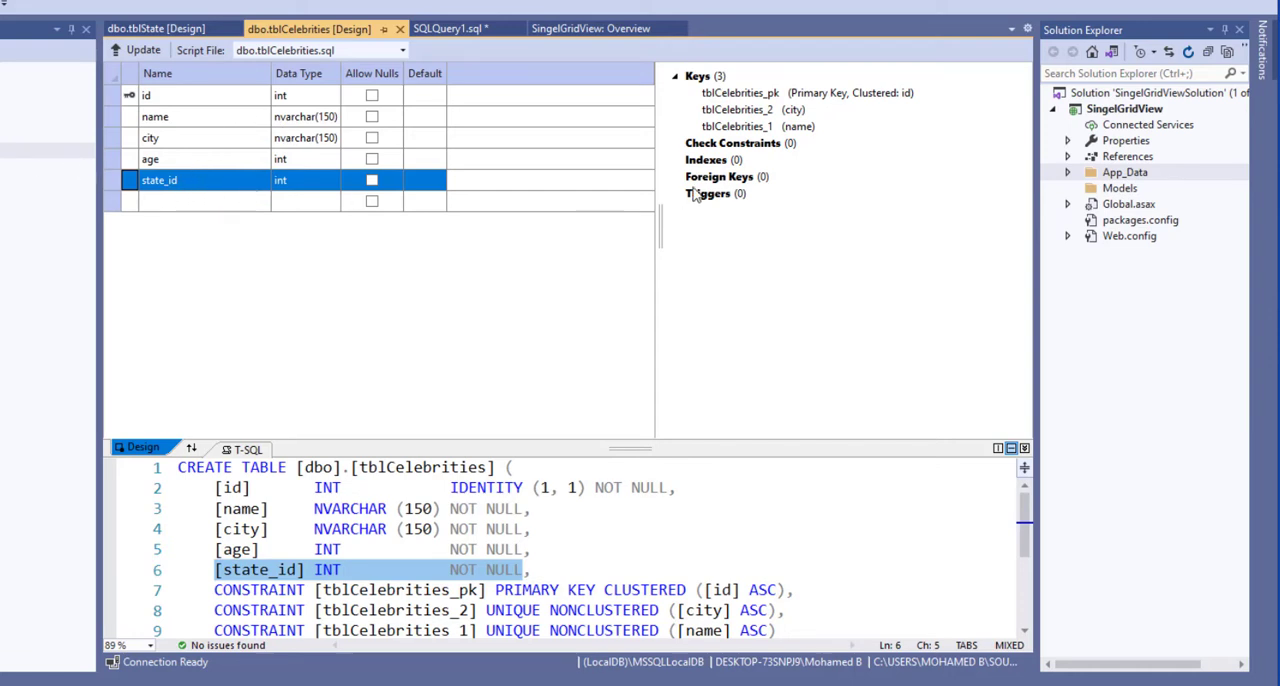
- Add a foreign key on tblCelebrities state_id referencing tblState(state_id), then run the INSERT script
right_click(718, 176)
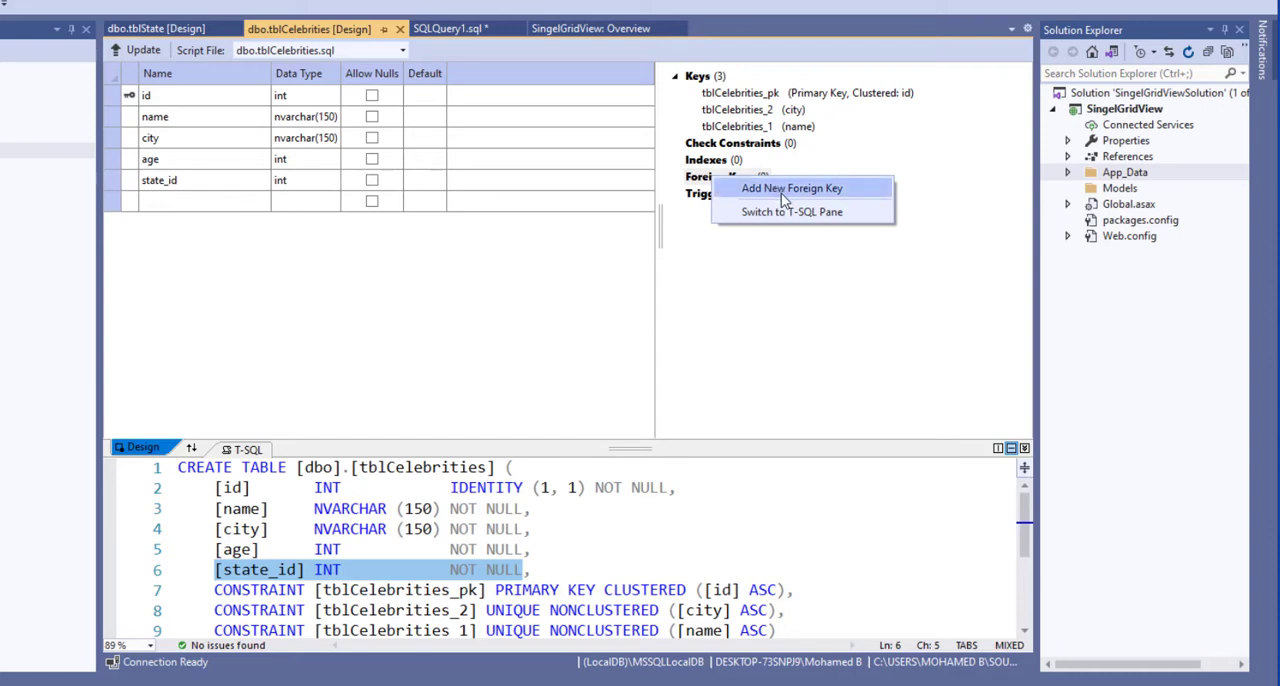
left_click(792, 188)
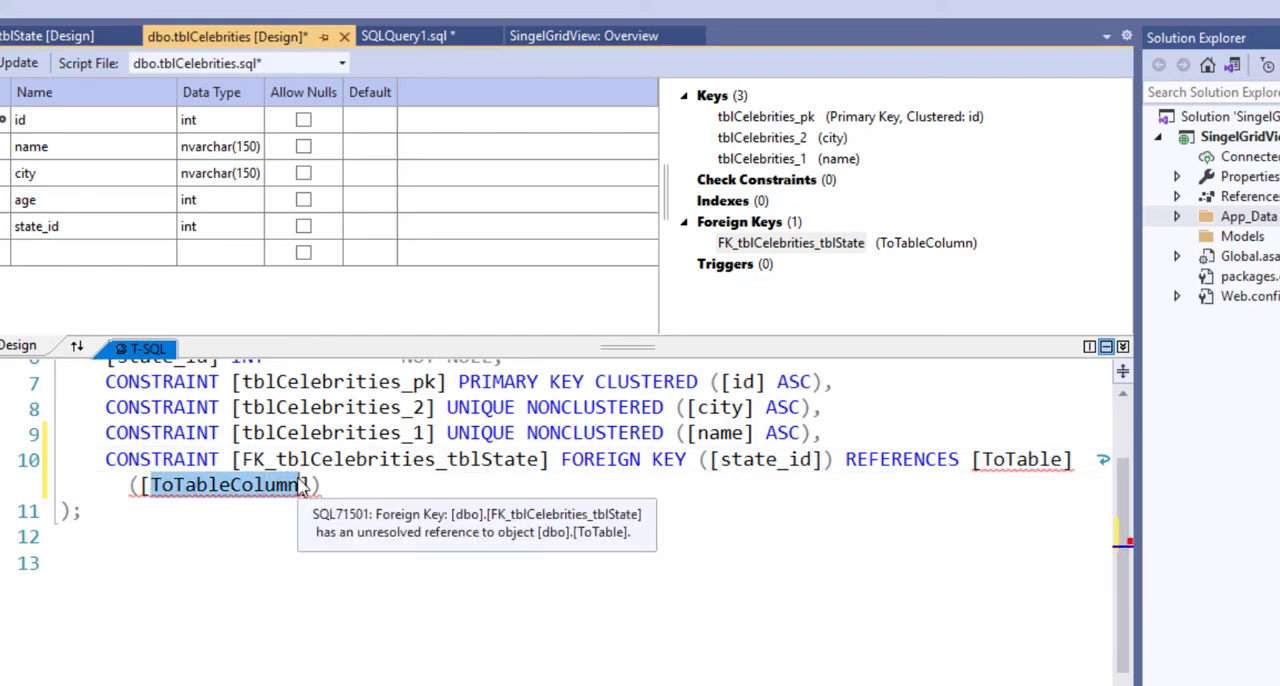
type("state_id")
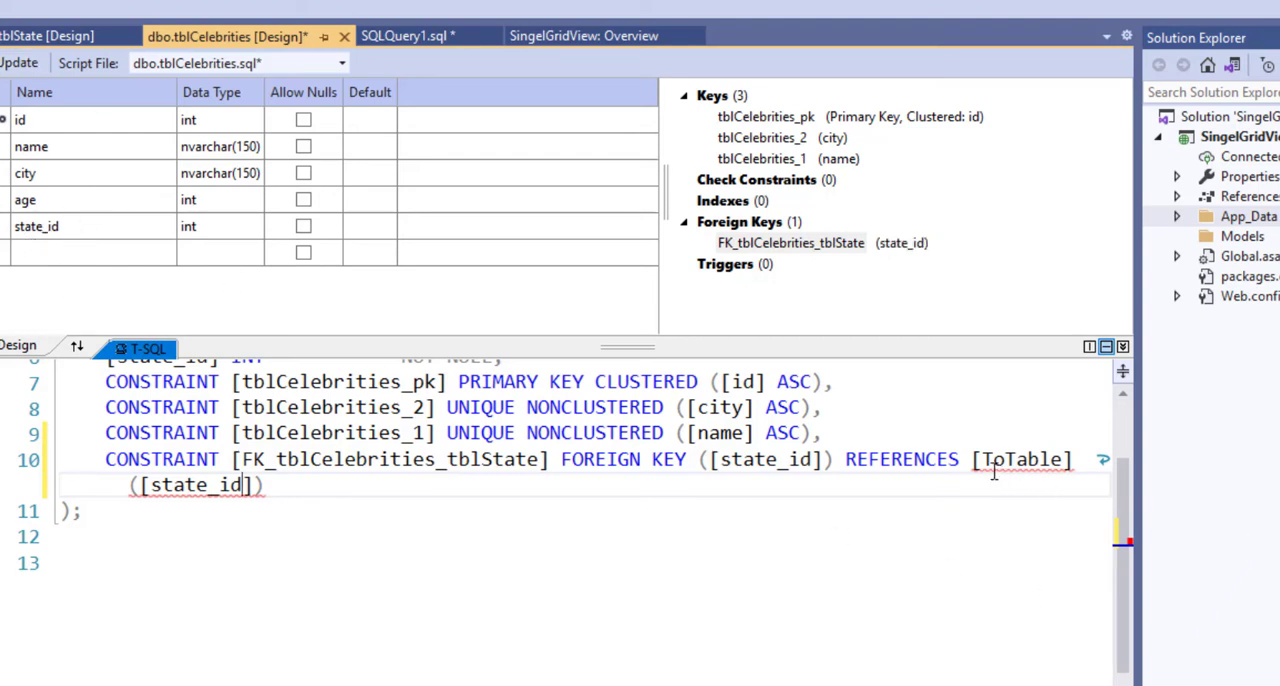
double_click(1020, 460)
type("tblStat")
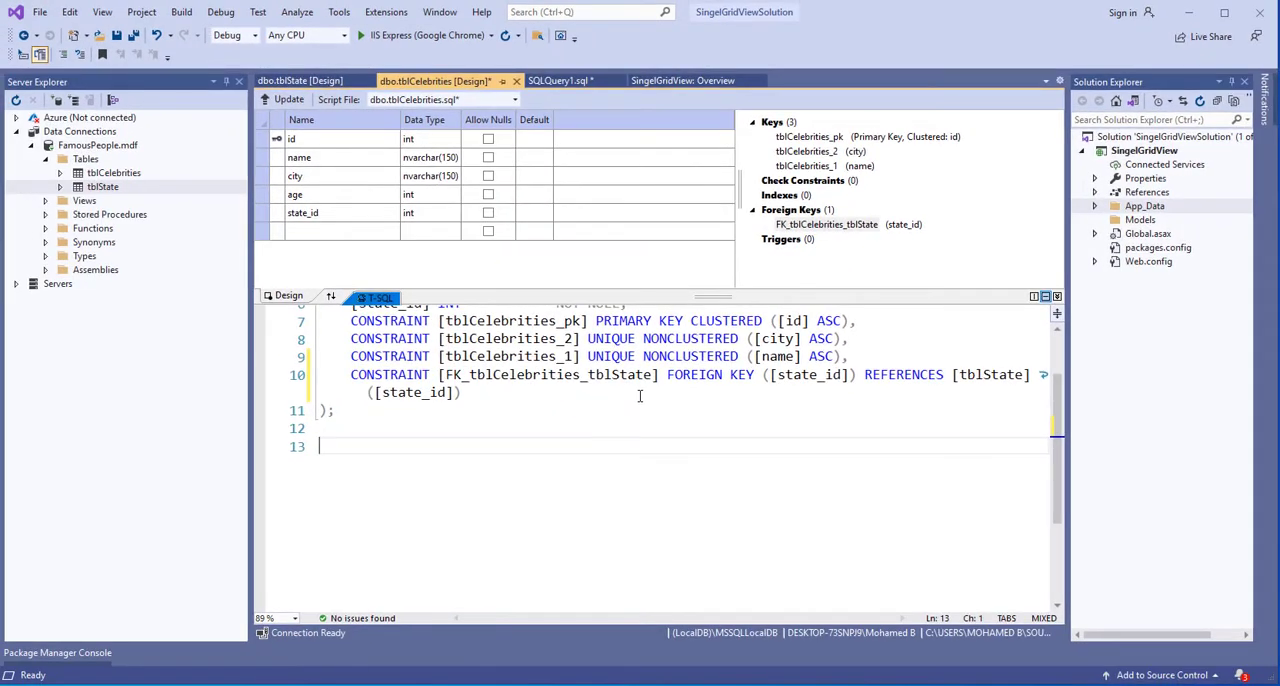
mouse_move(464, 220)
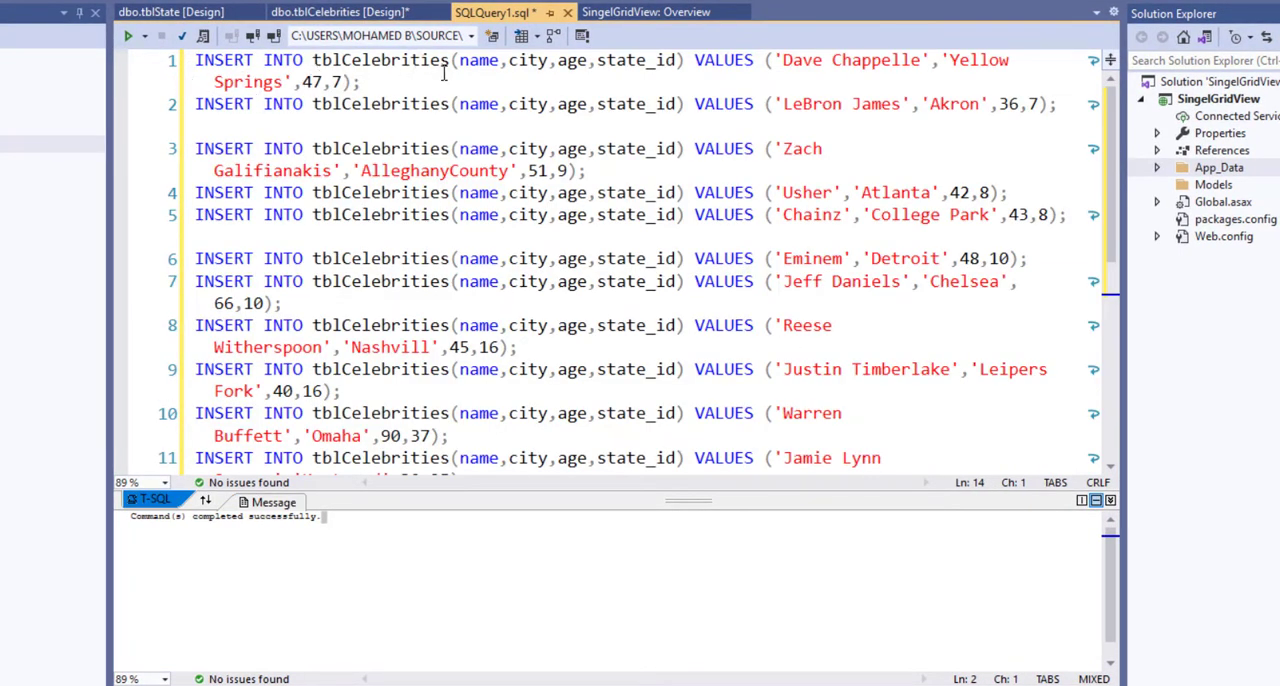
mouse_move(660, 60)
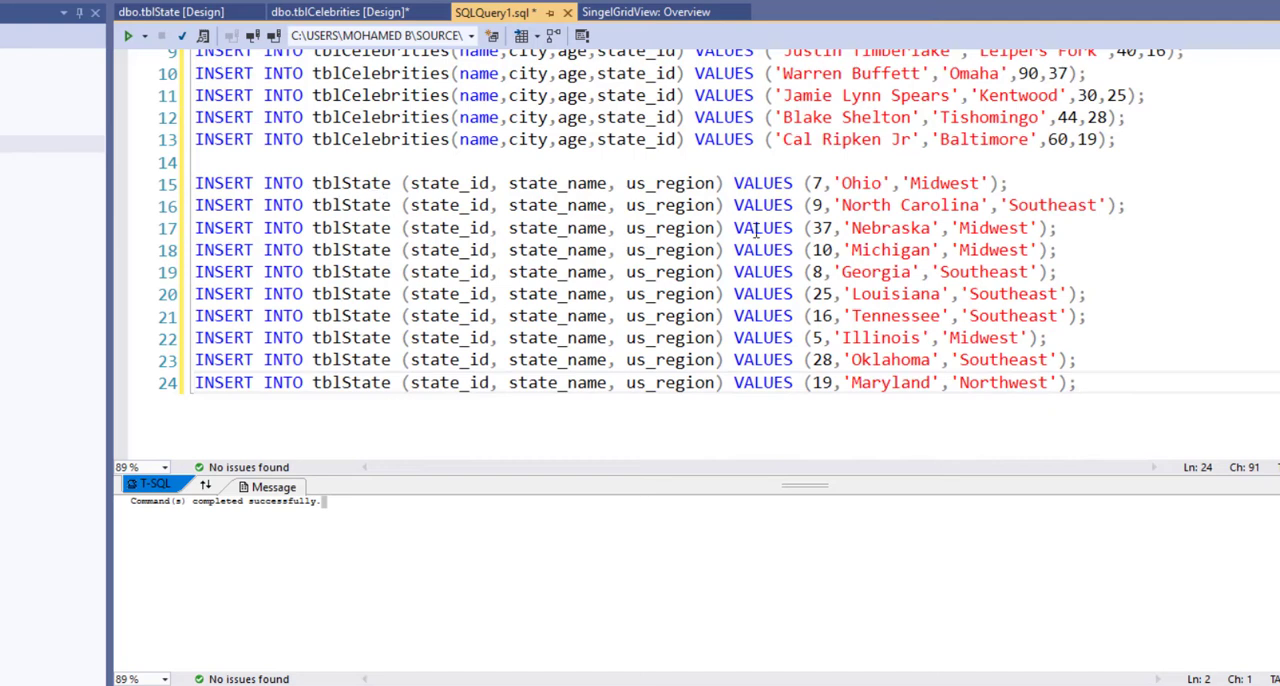
mouse_move(820, 210)
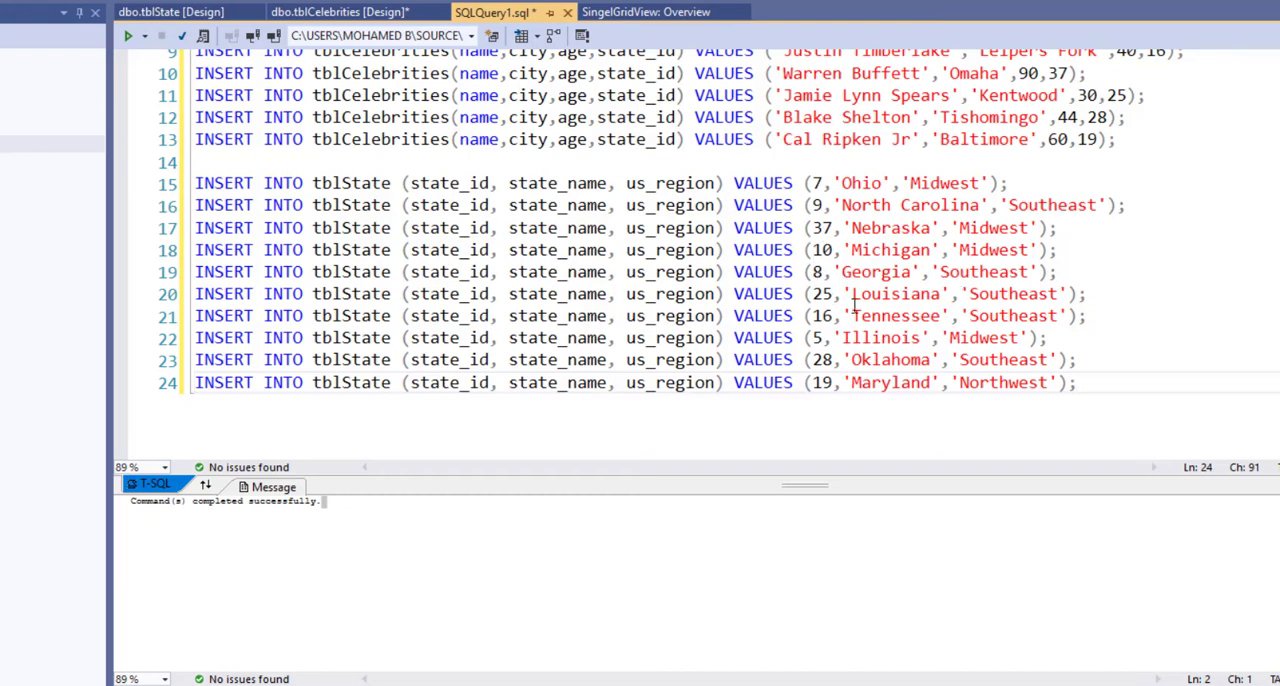
left_click(128, 36)
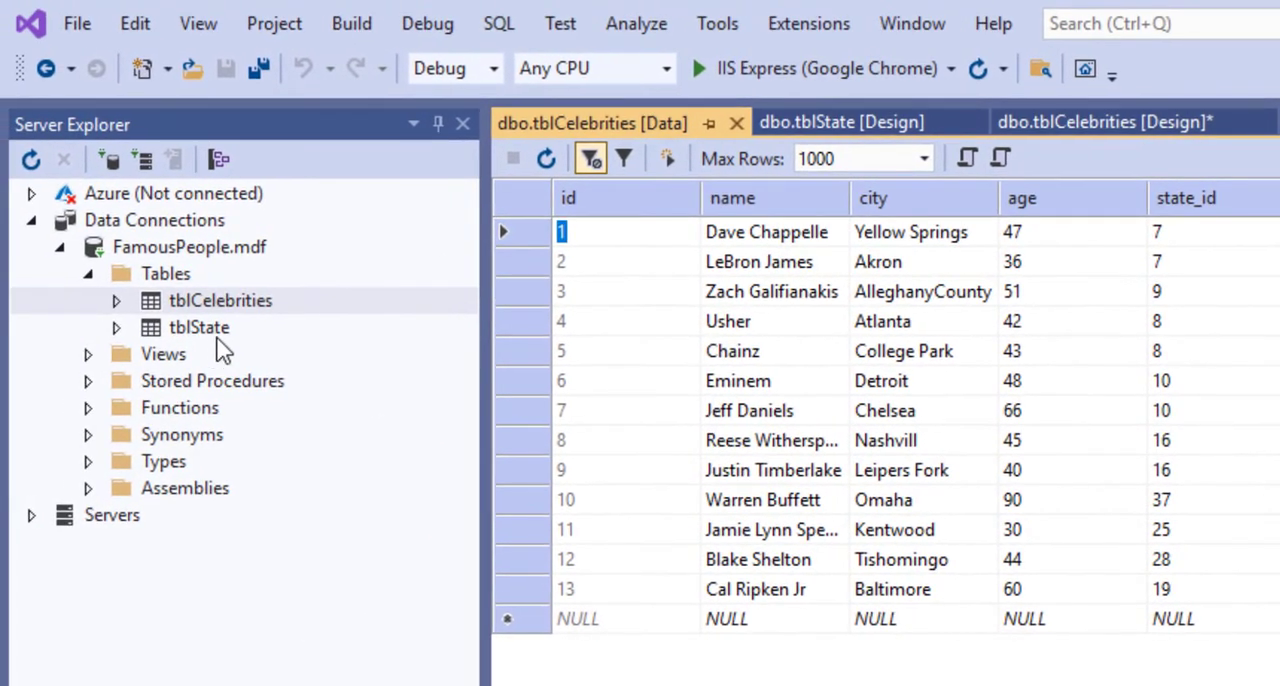
mouse_move(770, 360)
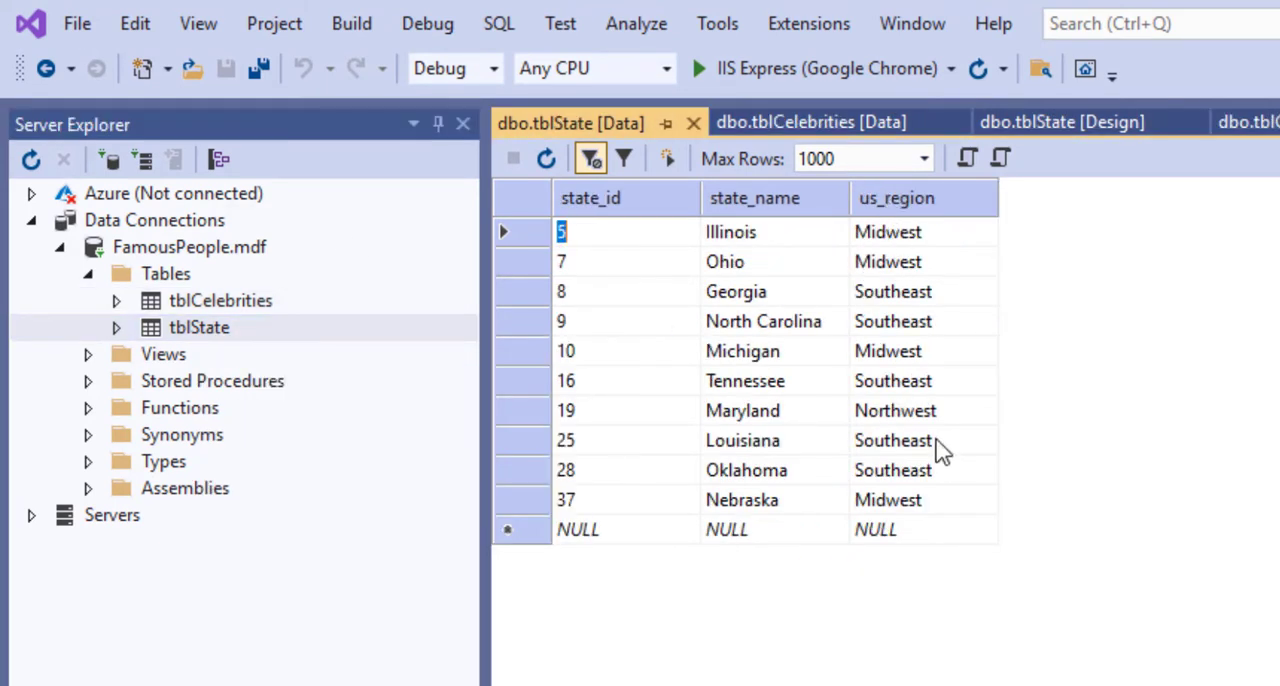
mouse_move(882, 236)
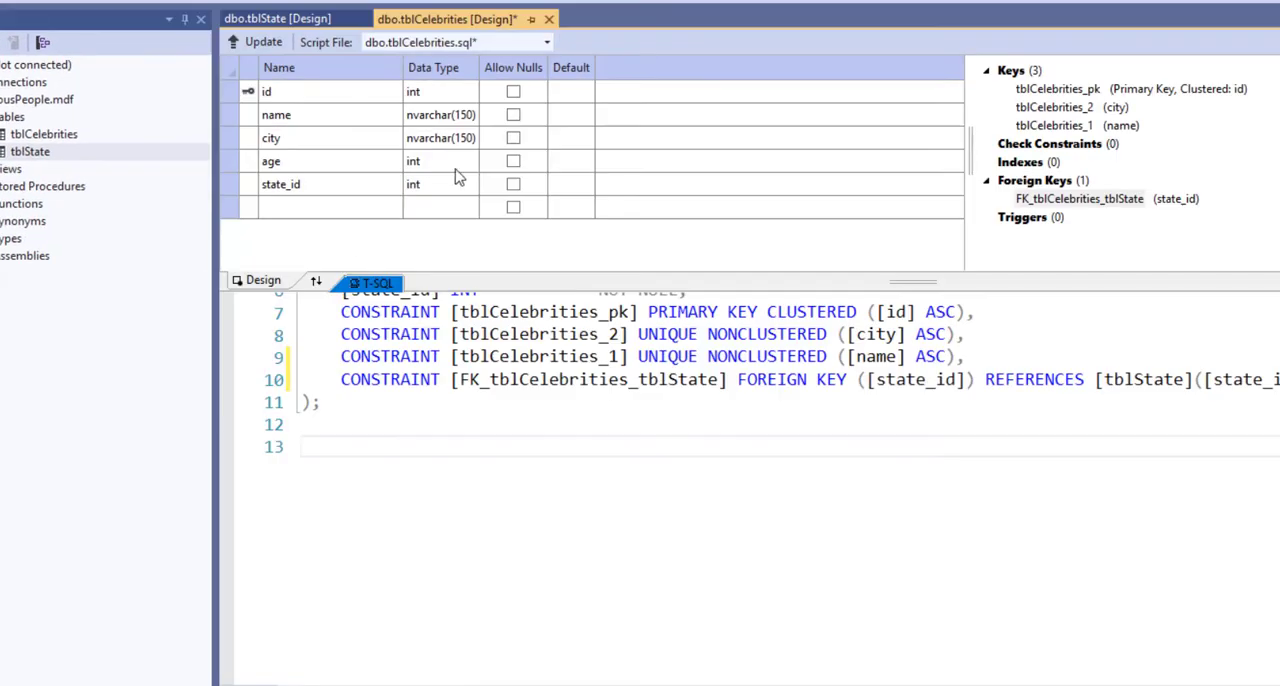
mouse_move(304, 68)
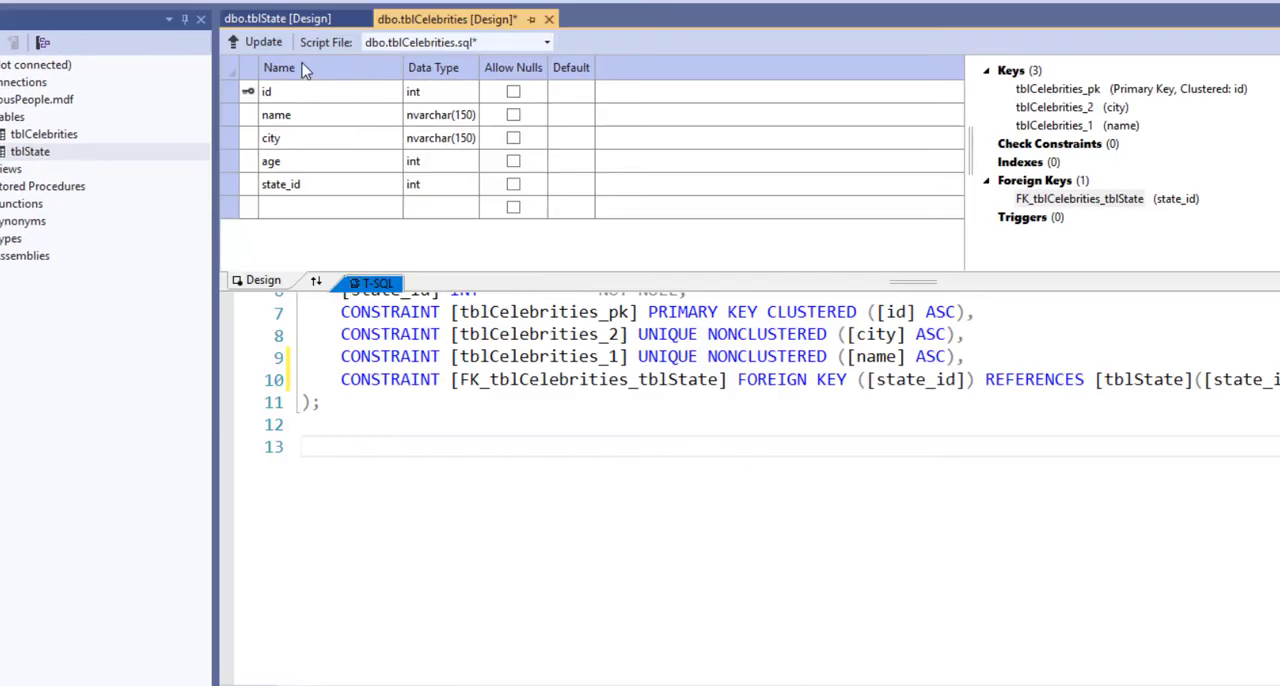
- Apply the pending foreign key change to the database and review both table designs
left_click(264, 42)
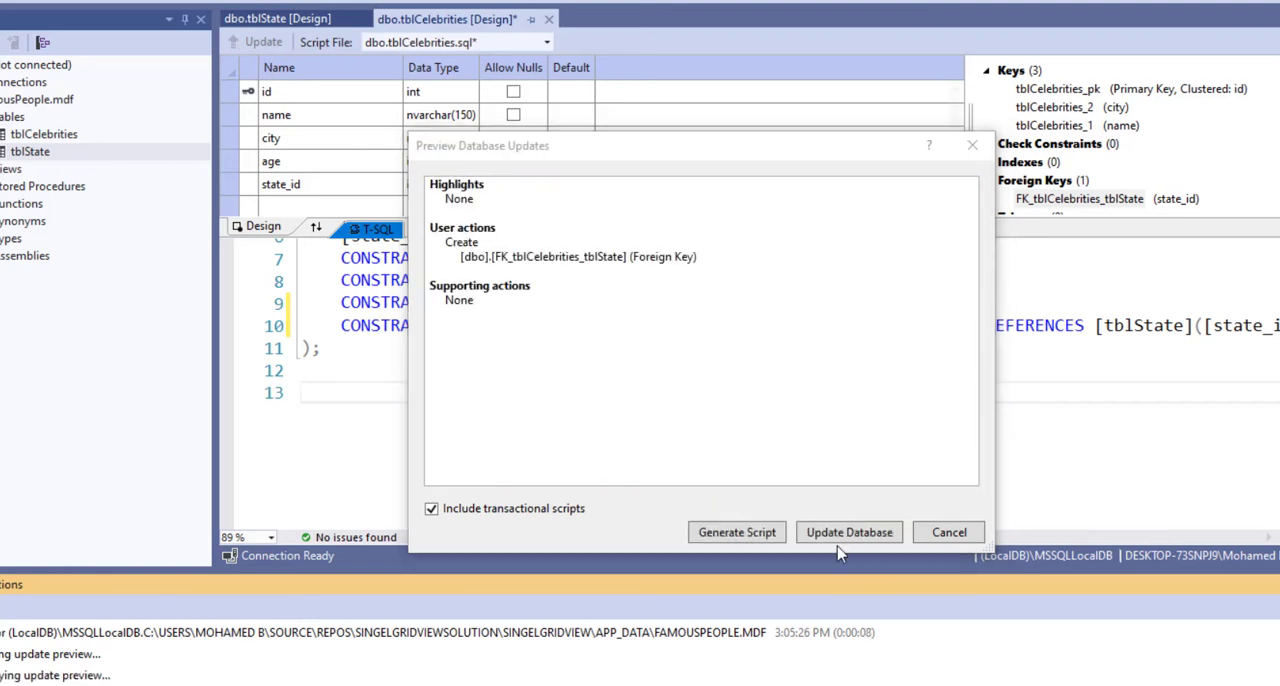
left_click(848, 532)
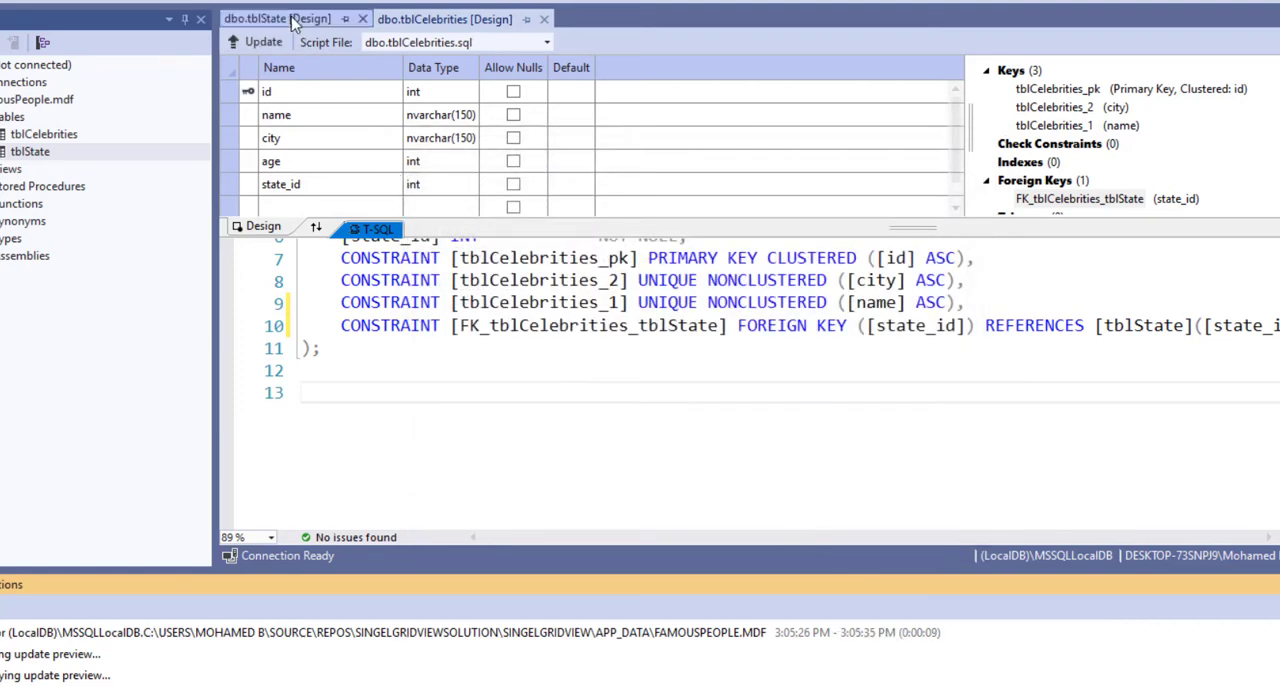
left_click(276, 18)
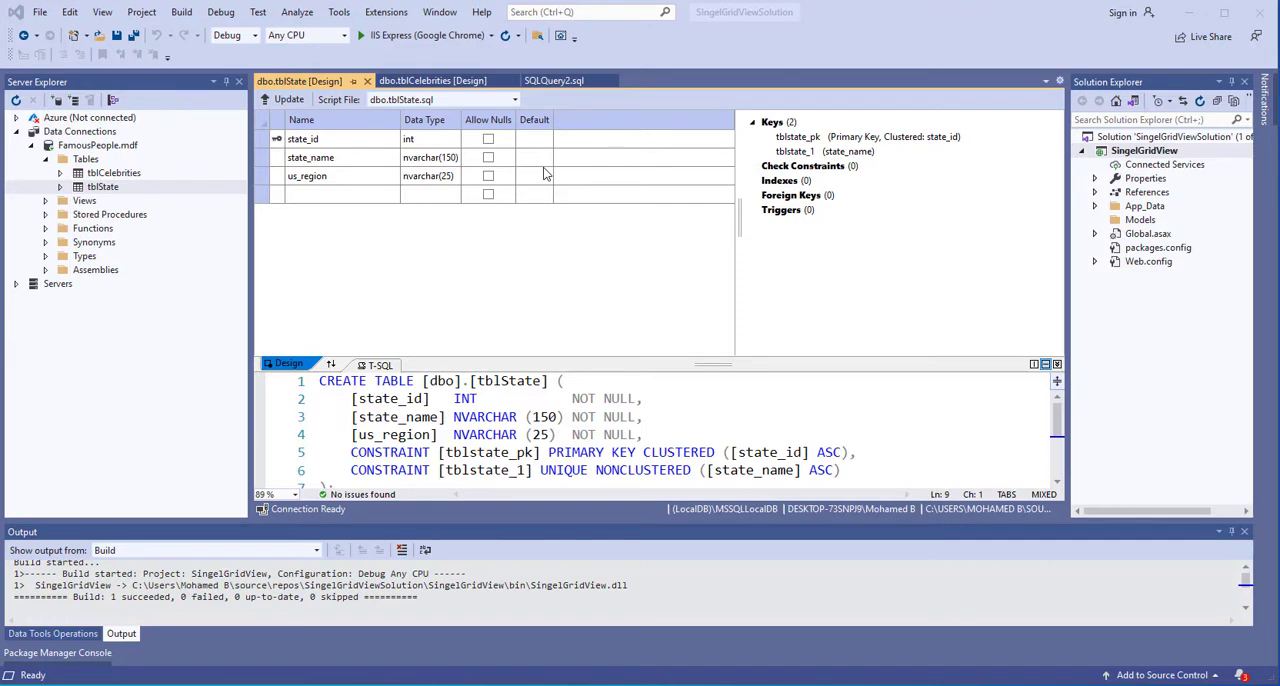
mouse_move(560, 248)
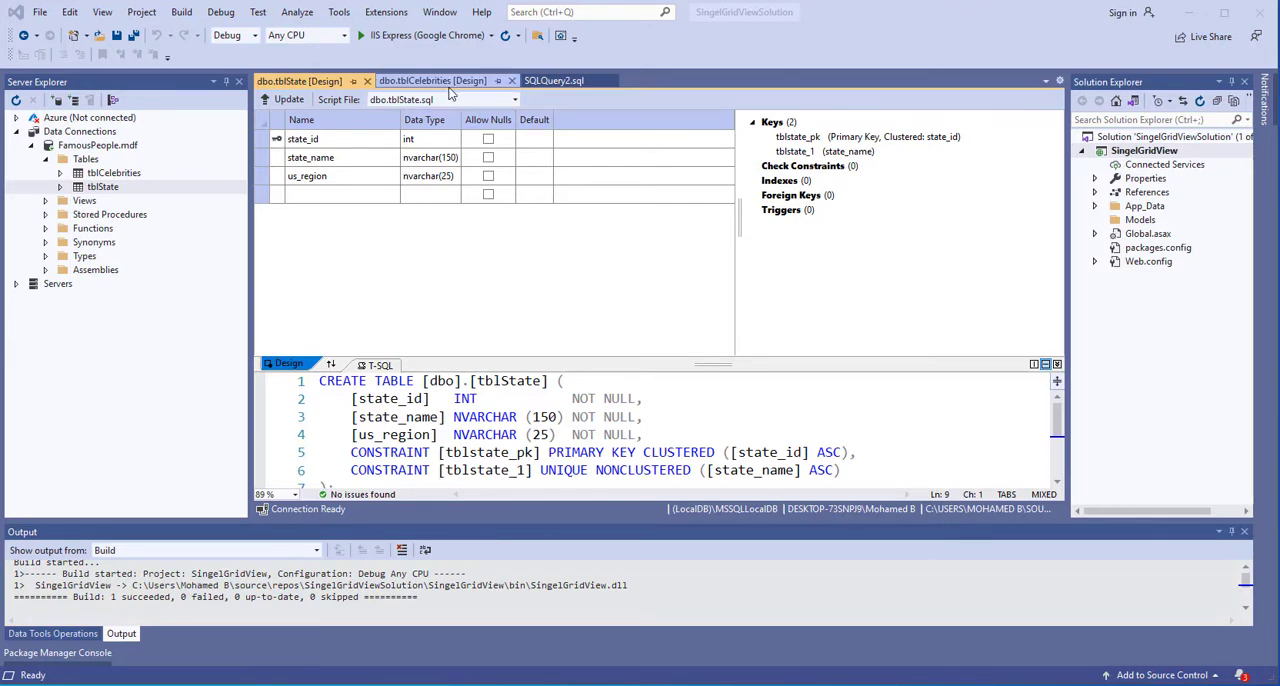
left_click(432, 80)
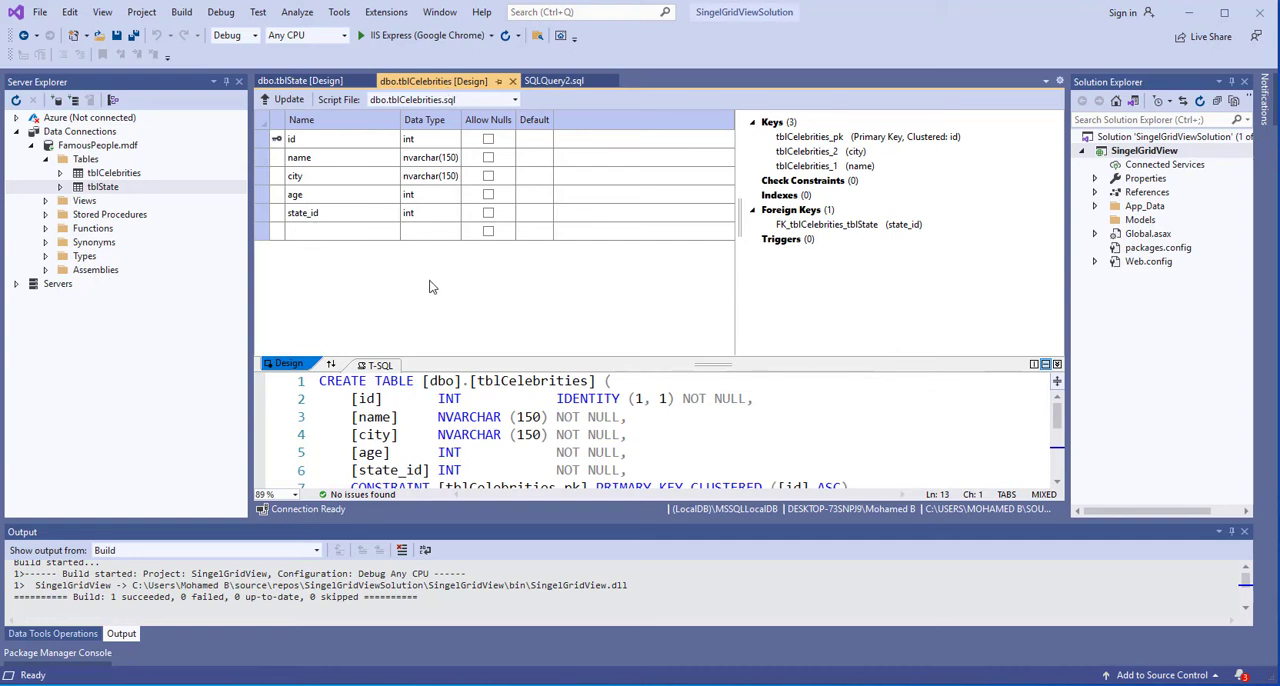
mouse_move(490, 312)
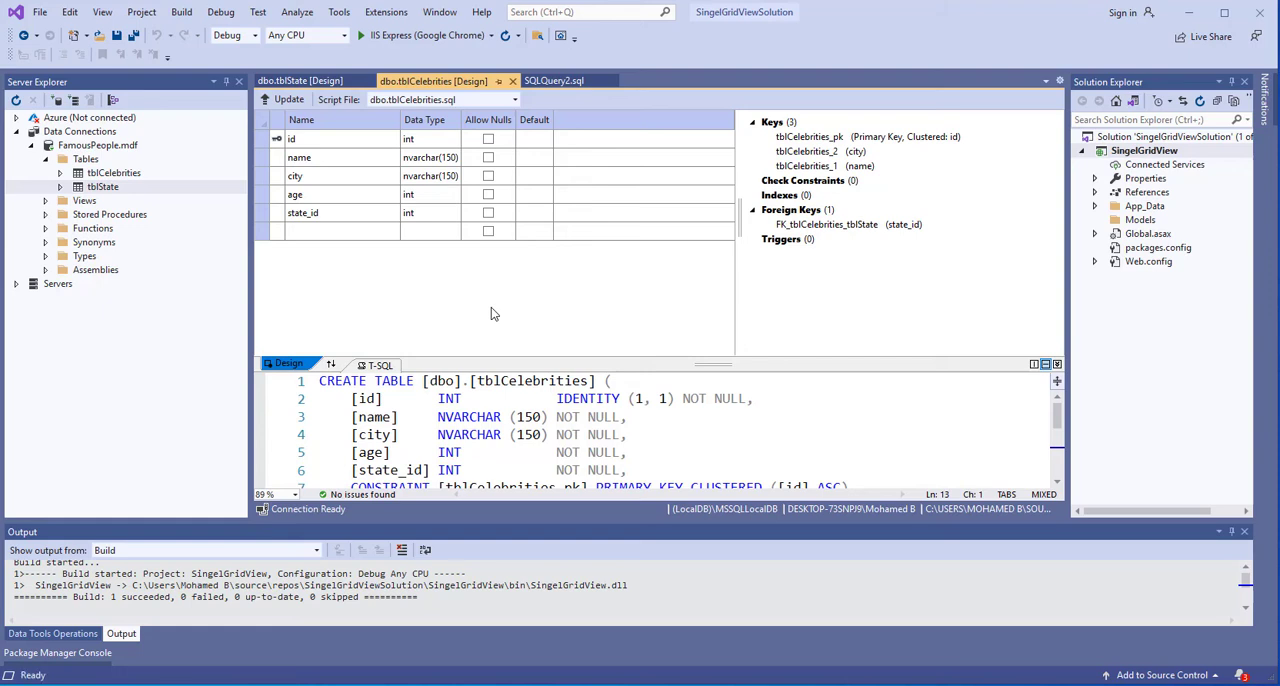
mouse_move(564, 78)
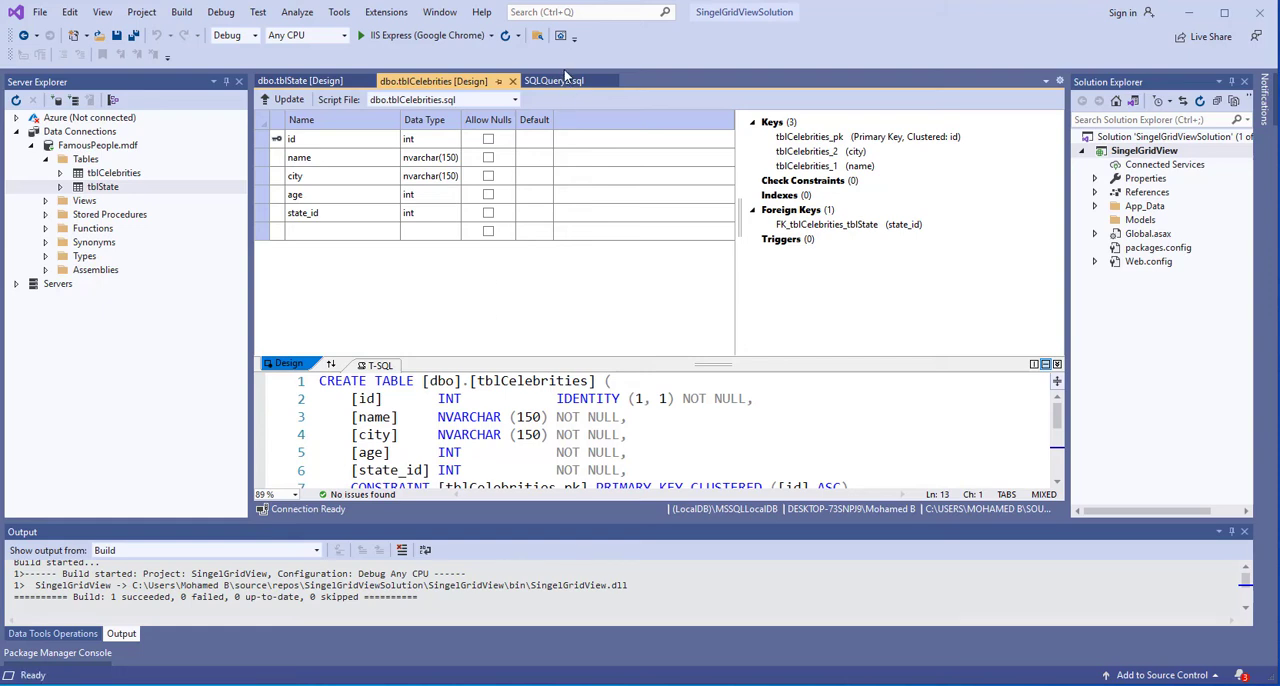
- Close SQLQuery1.sql and the tblCelebrities and tblState design documents
left_click(510, 80)
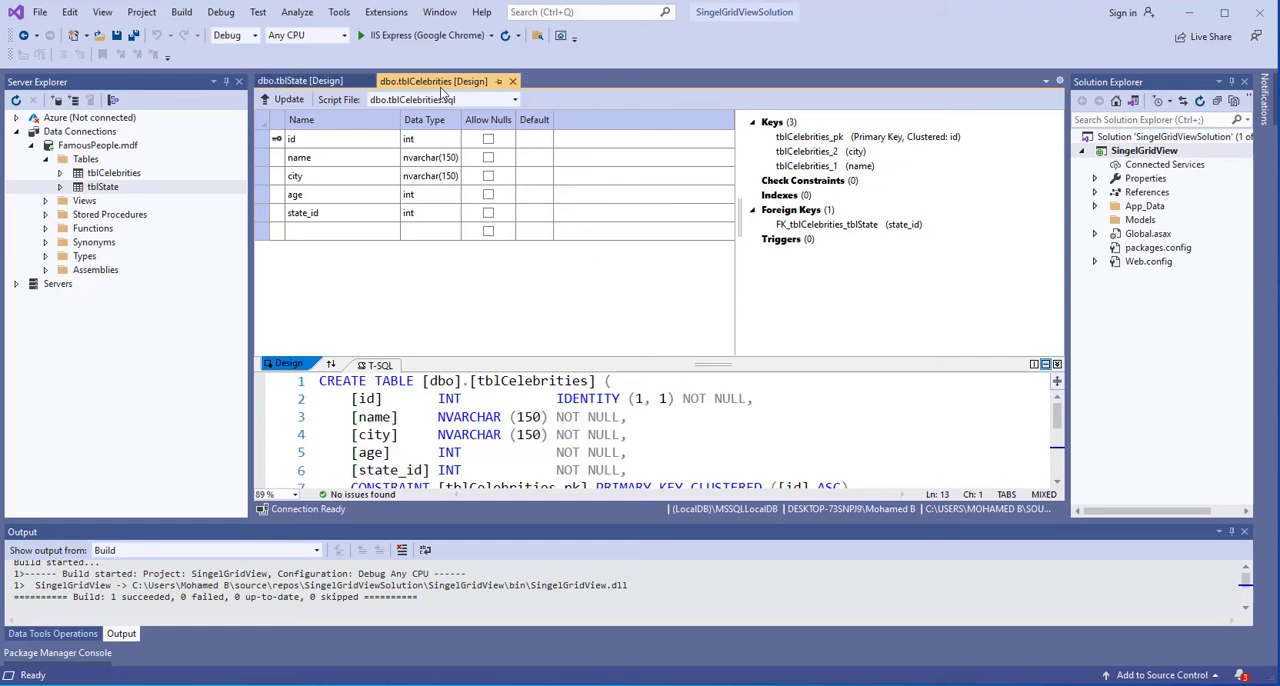
left_click(512, 80)
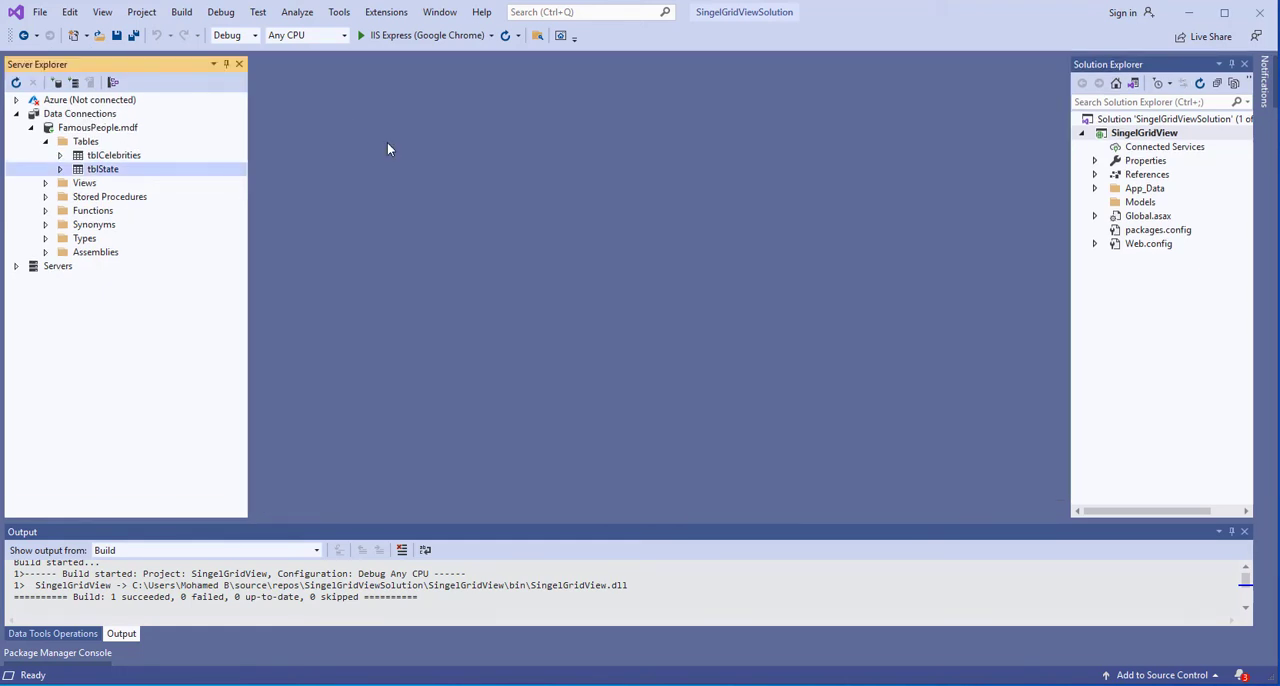
- Add a Web Form named index.aspx to the project and show it in Design view
left_click(1144, 132)
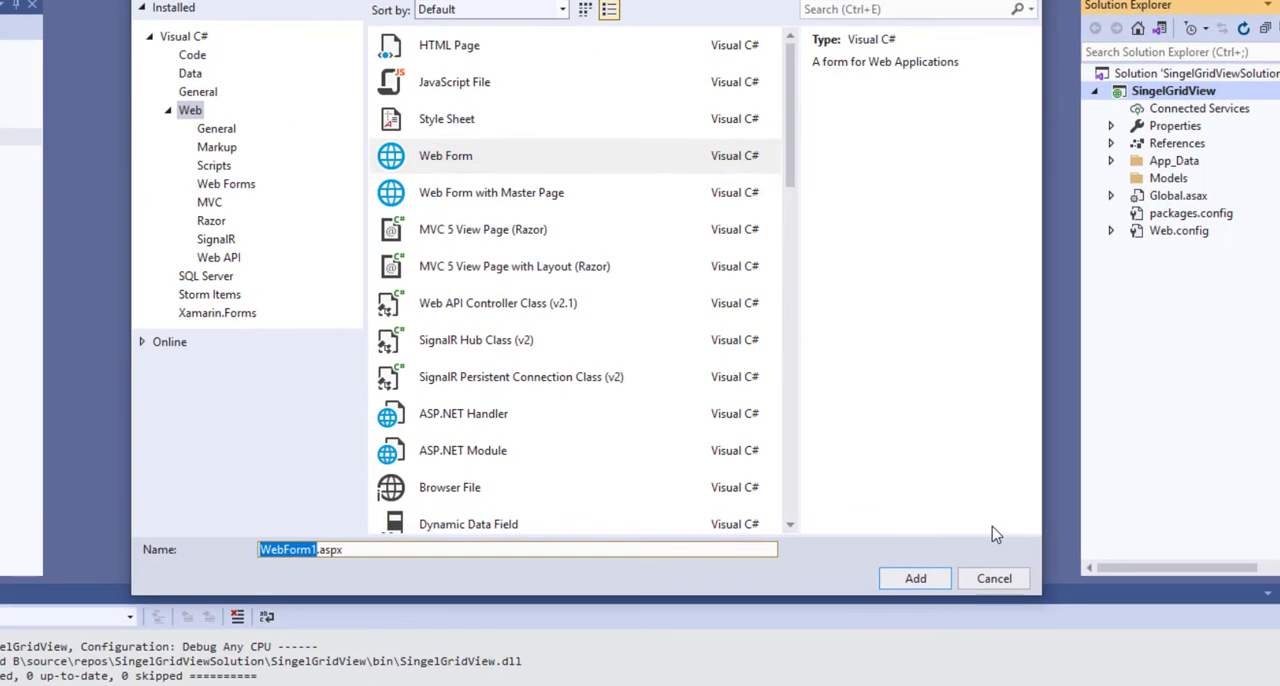
type("index.aspx")
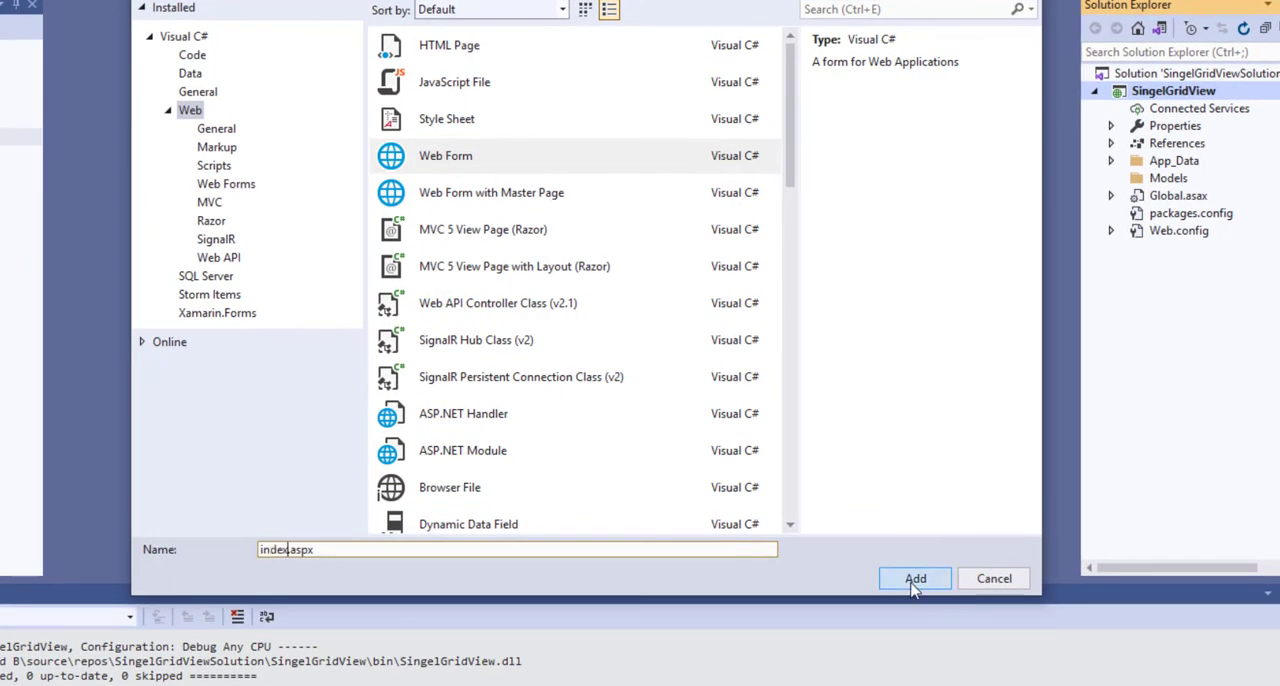
left_click(912, 578)
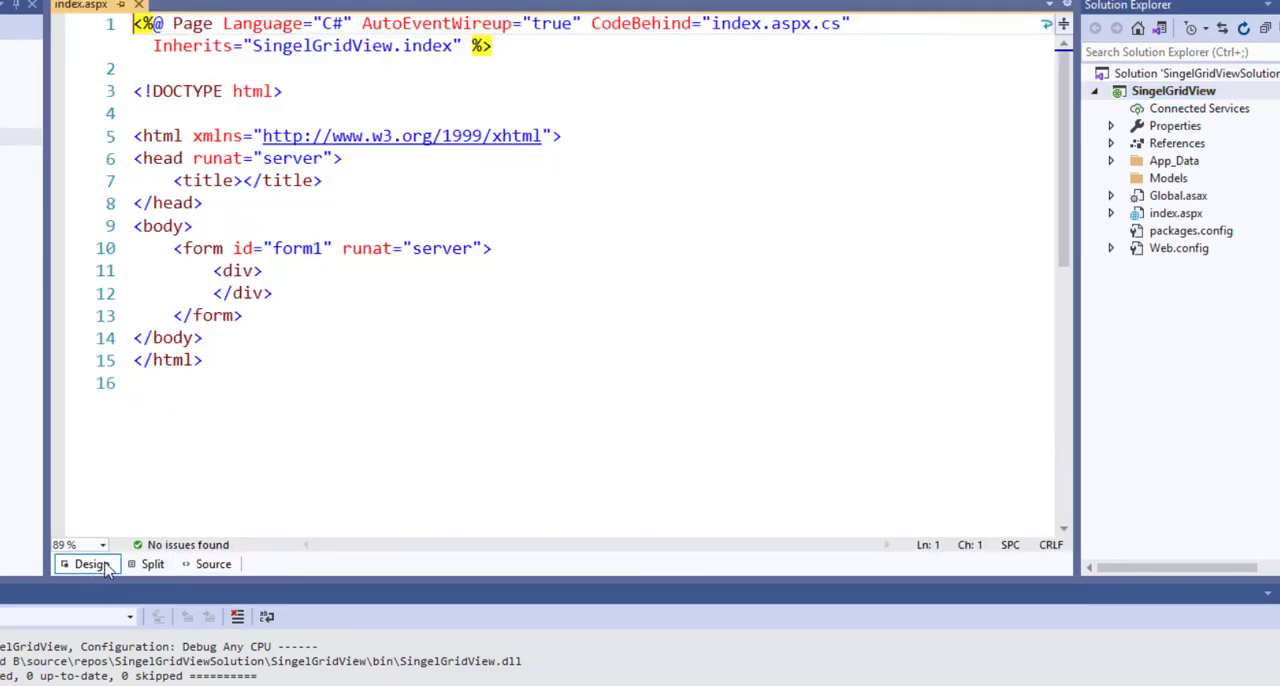
left_click(90, 564)
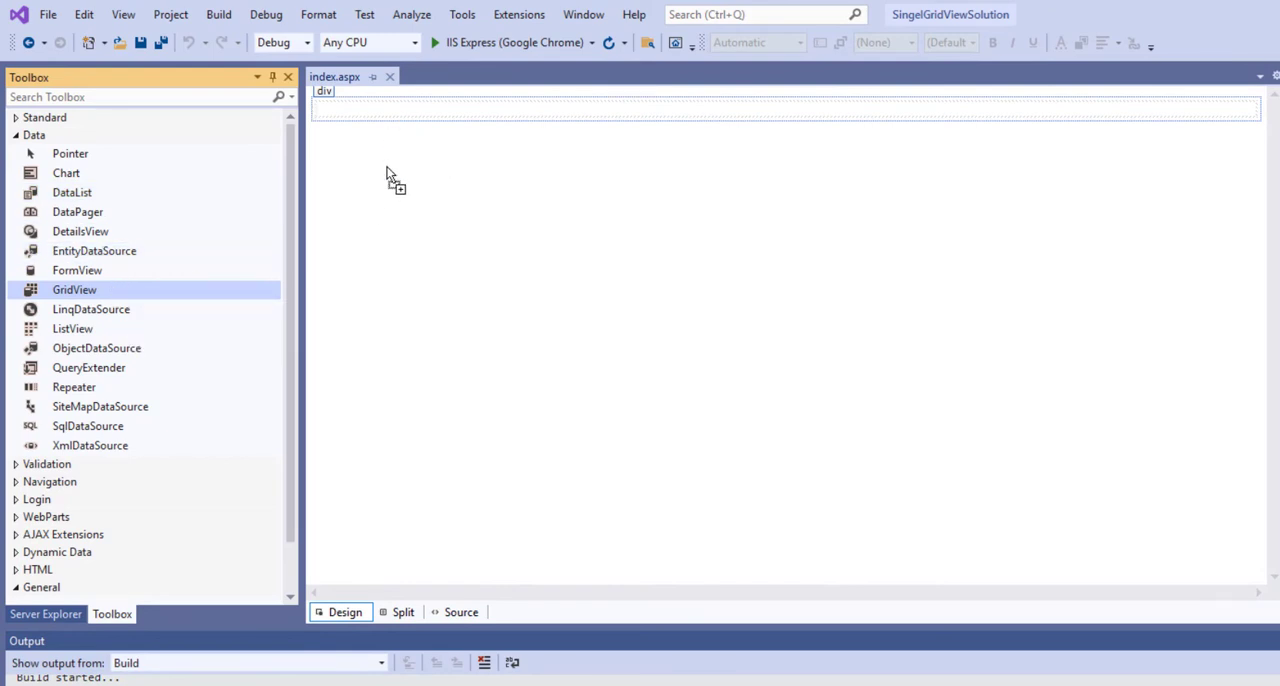
- Place a GridView with new FamousPeopleSqlDataSource on FamousPeople.mdf, choosing a custom SQL statement
left_click_drag(74, 288, 400, 164)
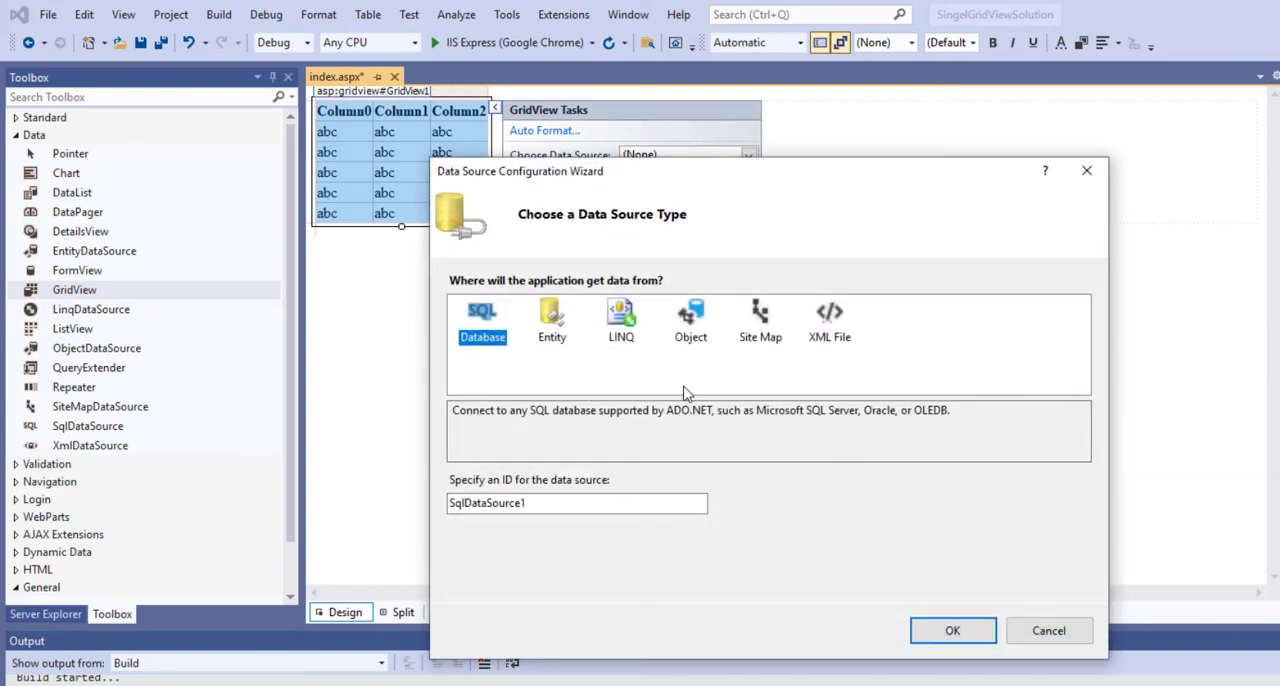
mouse_move(756, 386)
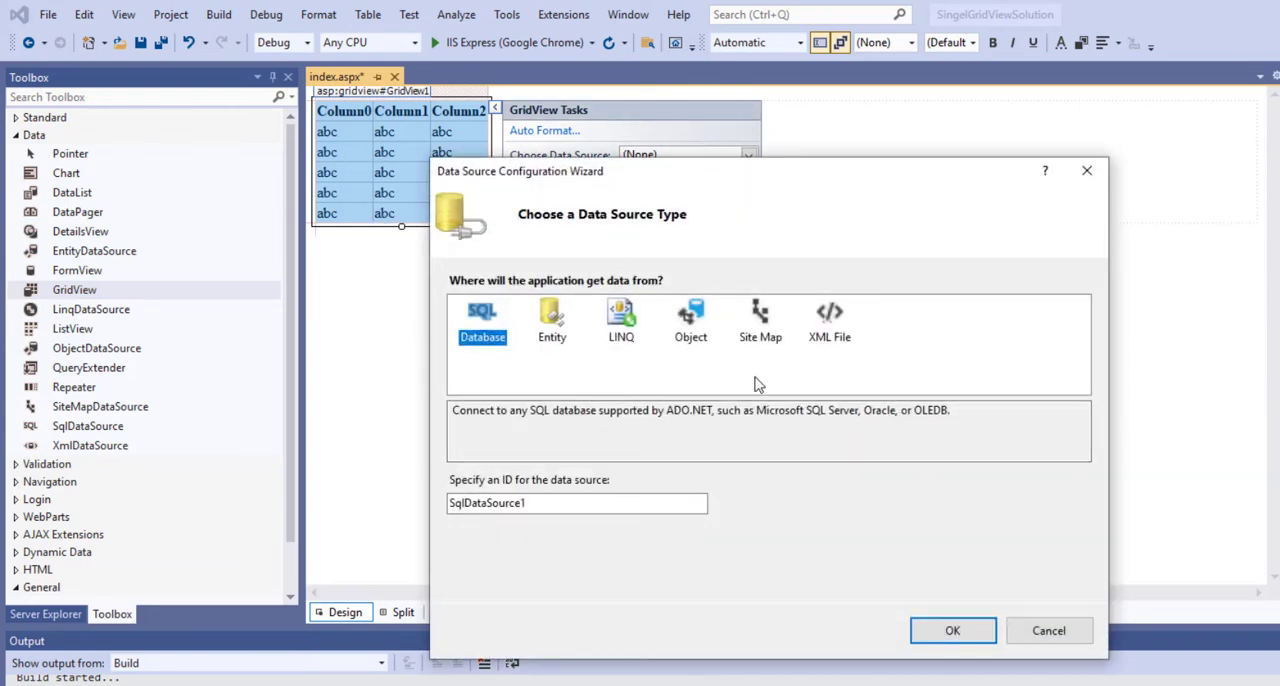
type("FamousPeopleSqlDataSource")
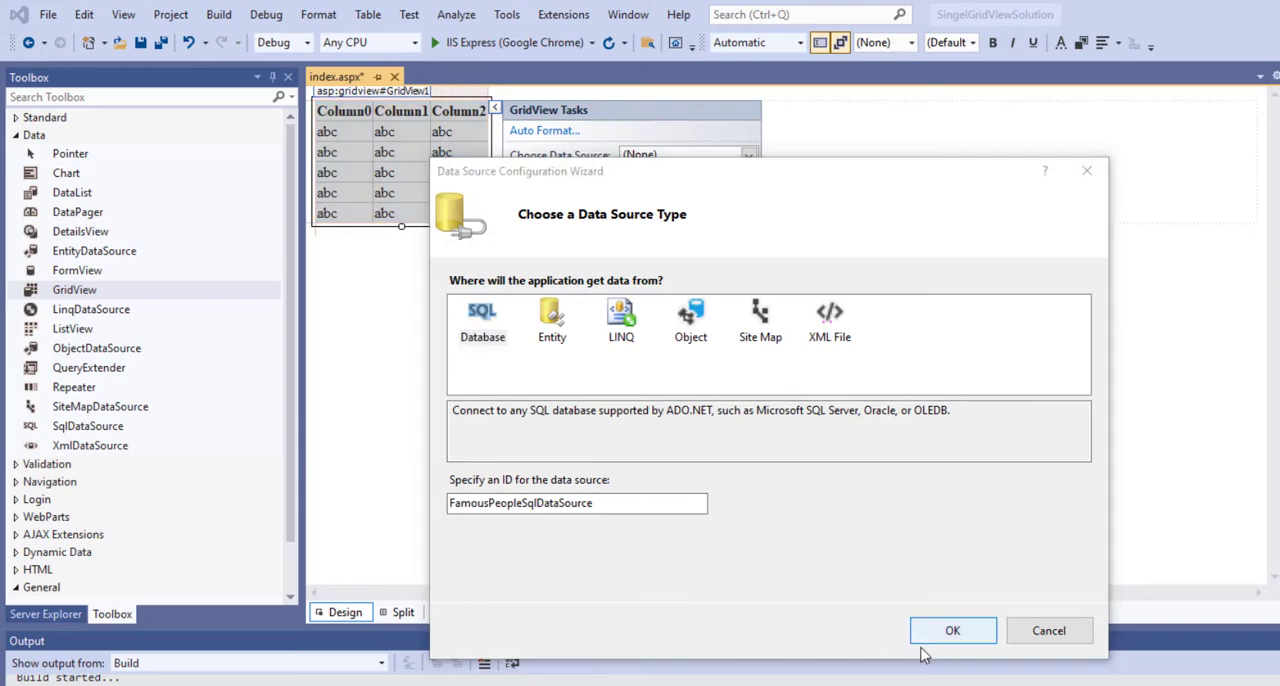
left_click(952, 630)
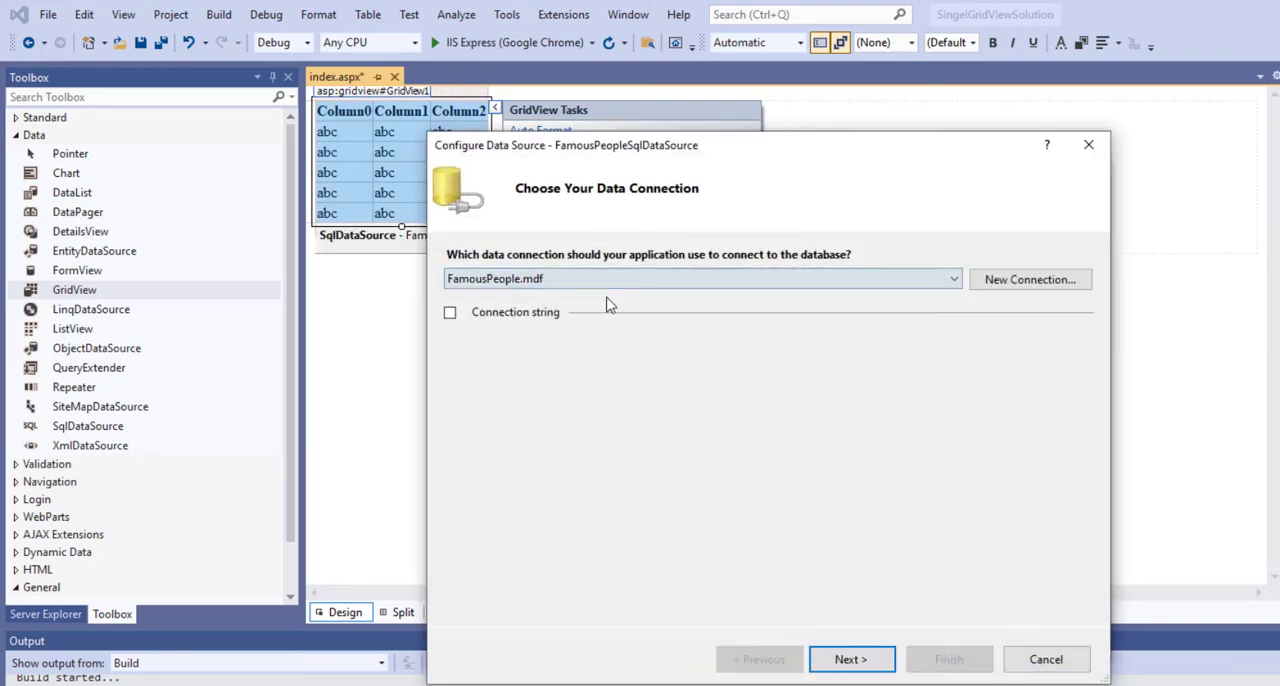
left_click(852, 660)
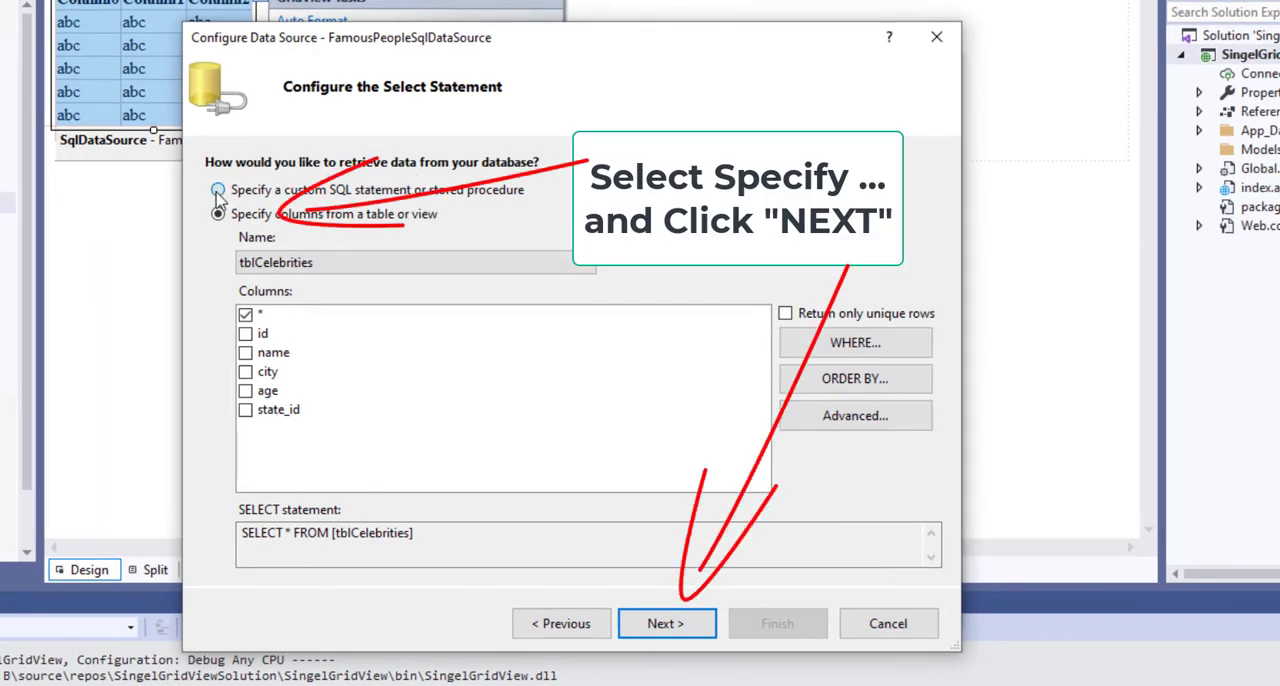
left_click(218, 188)
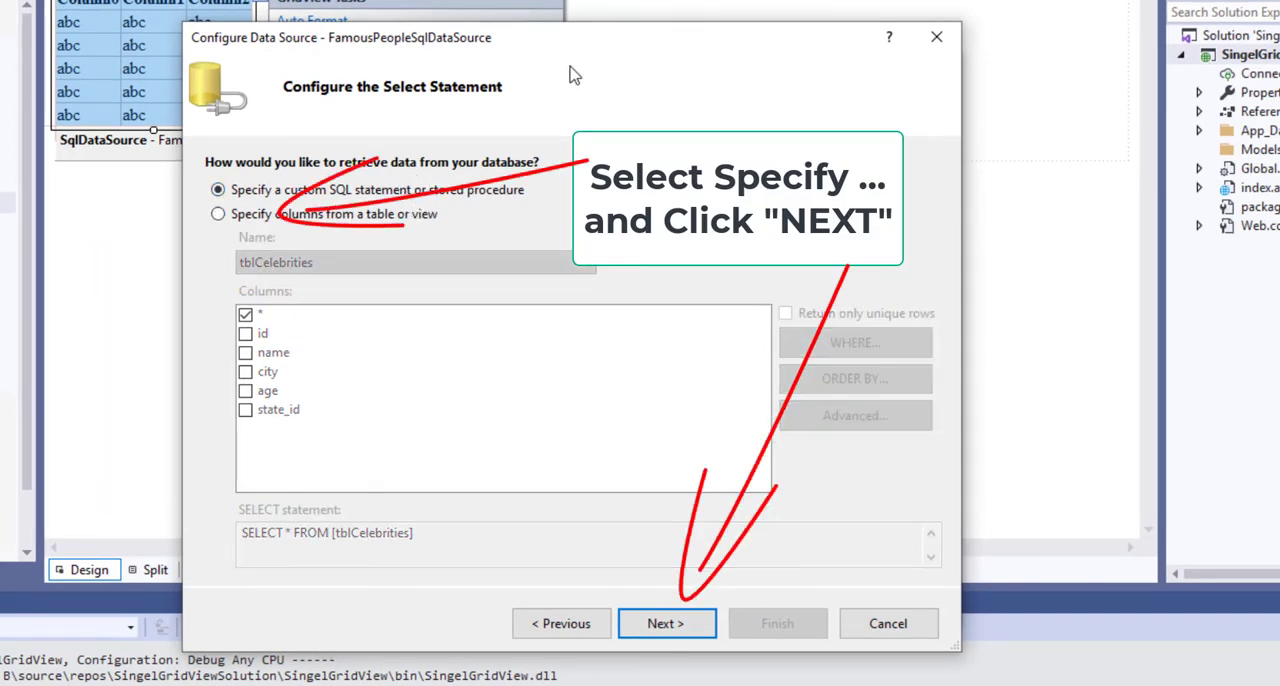
left_click(666, 624)
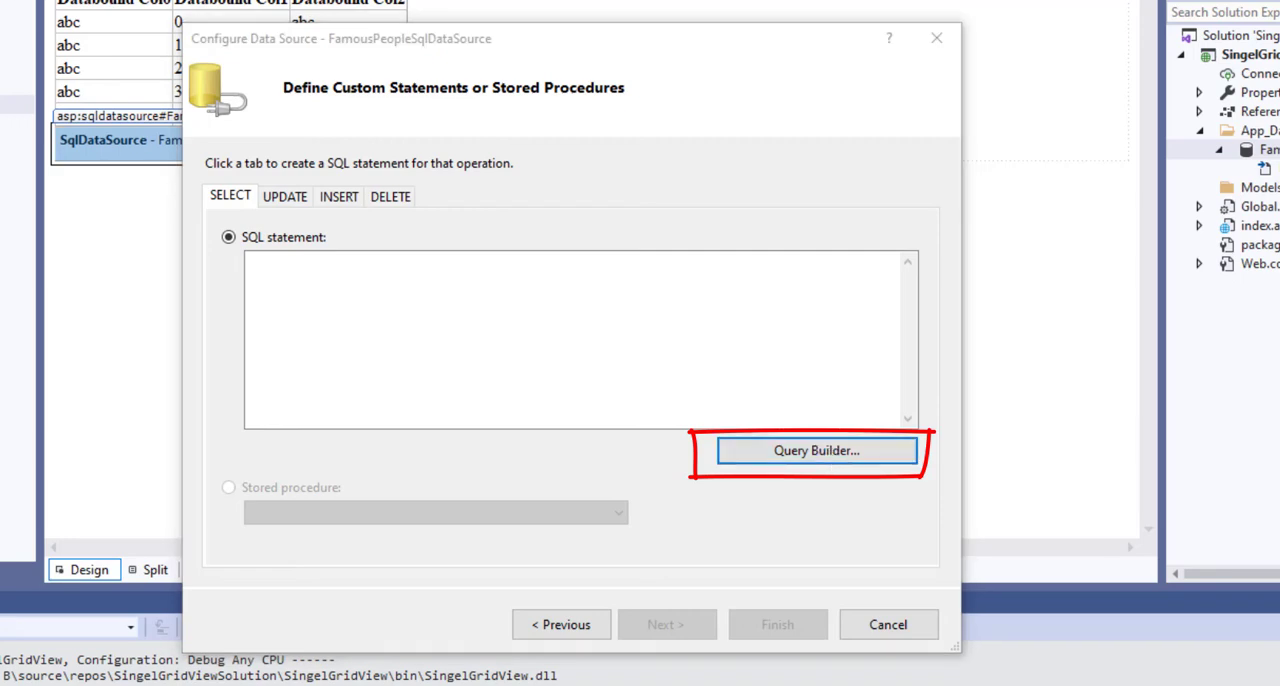
- In Query Builder, add tblCelebrities and tblState as joined tables
left_click(816, 450)
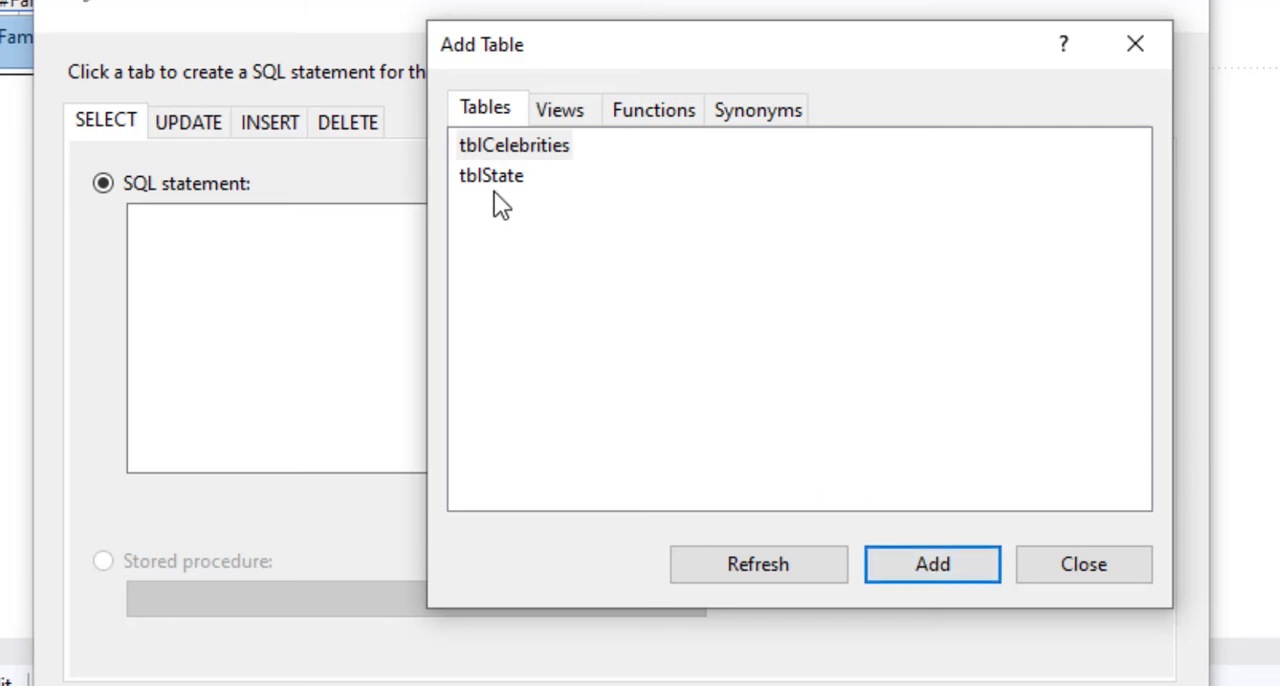
left_click(490, 176)
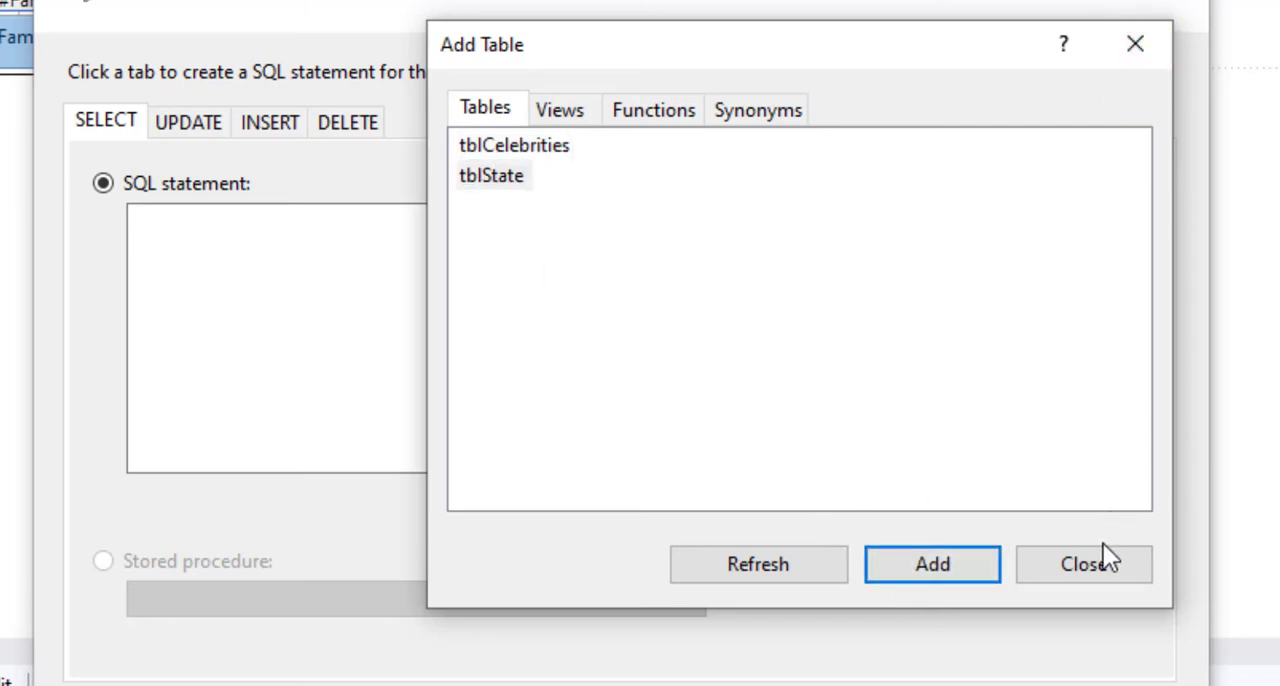
left_click(1082, 564)
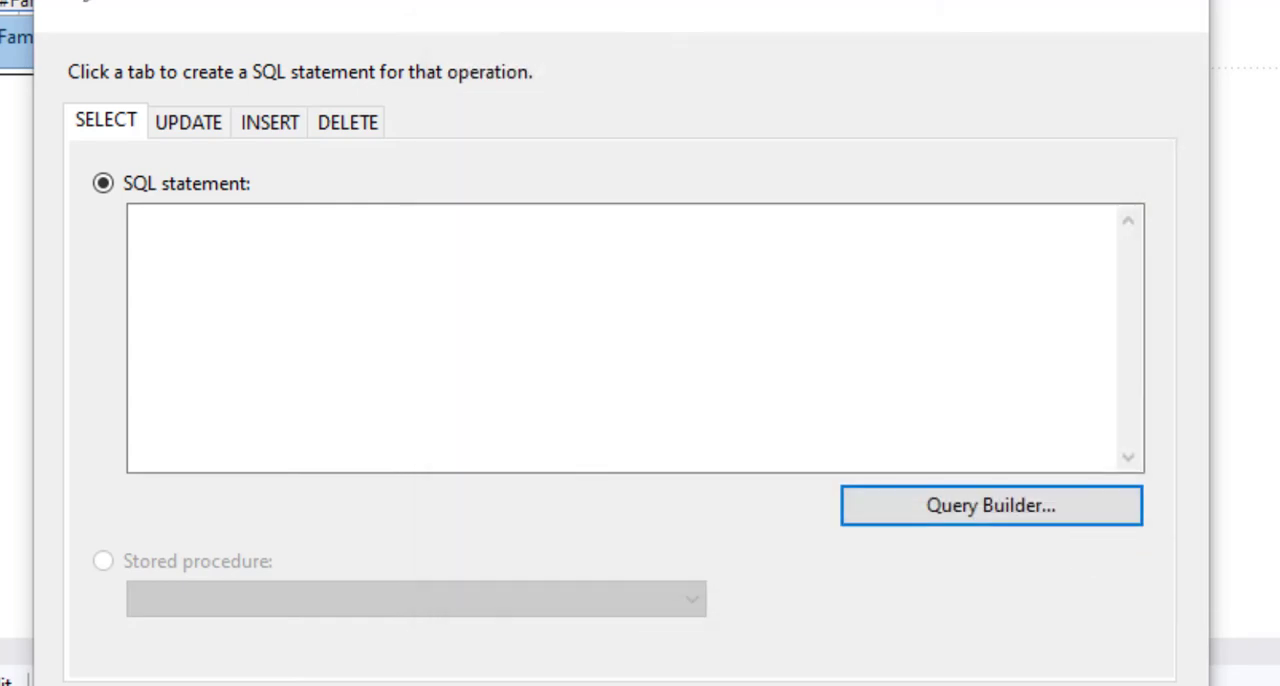
left_click(992, 504)
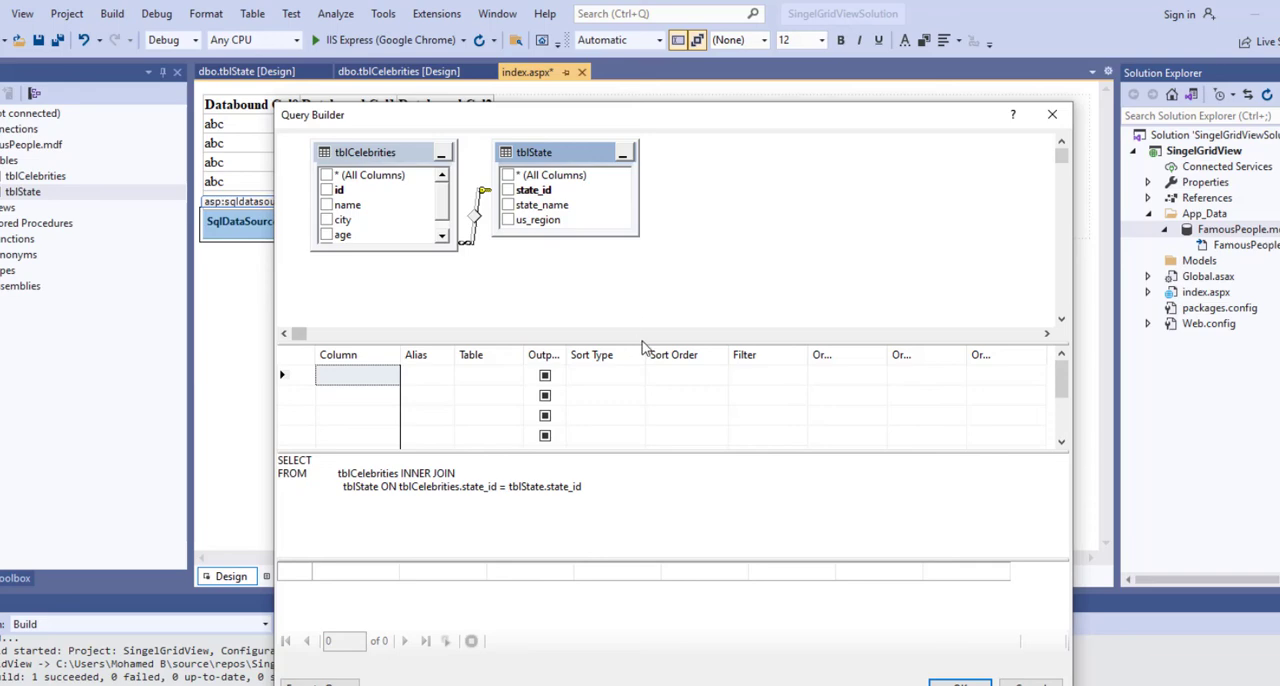
mouse_move(638, 376)
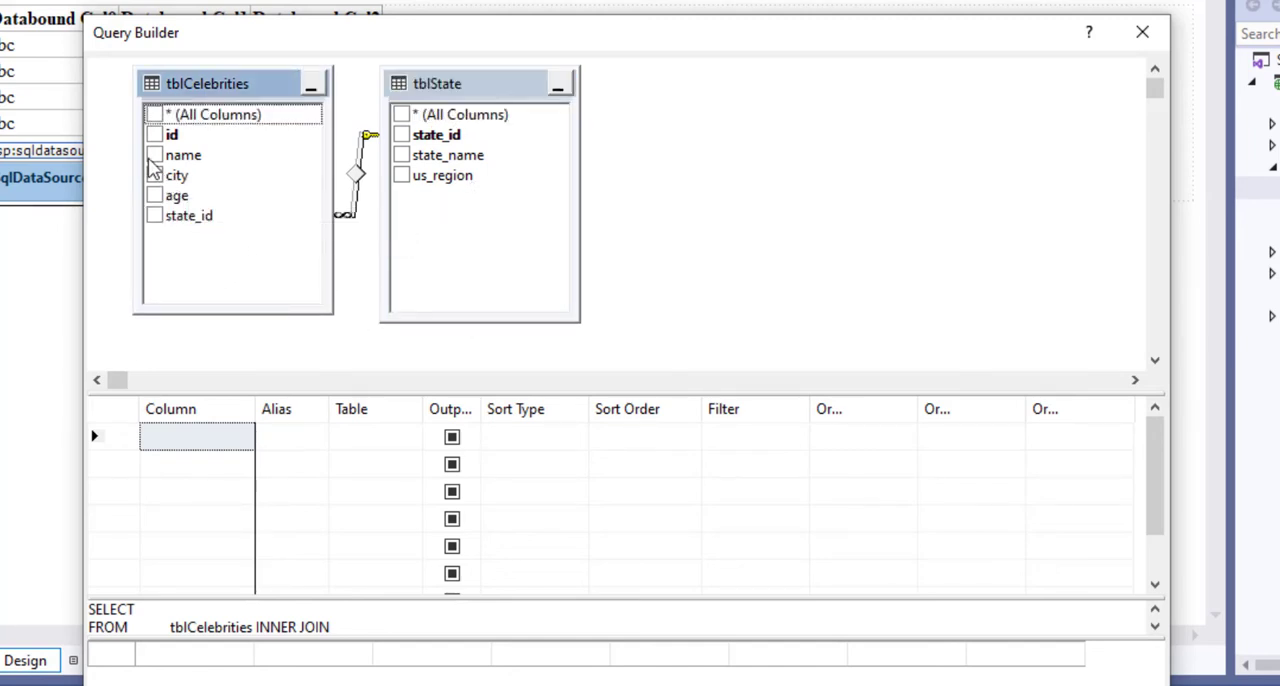
- Select the name, city and state_name columns for the query output
left_click(156, 156)
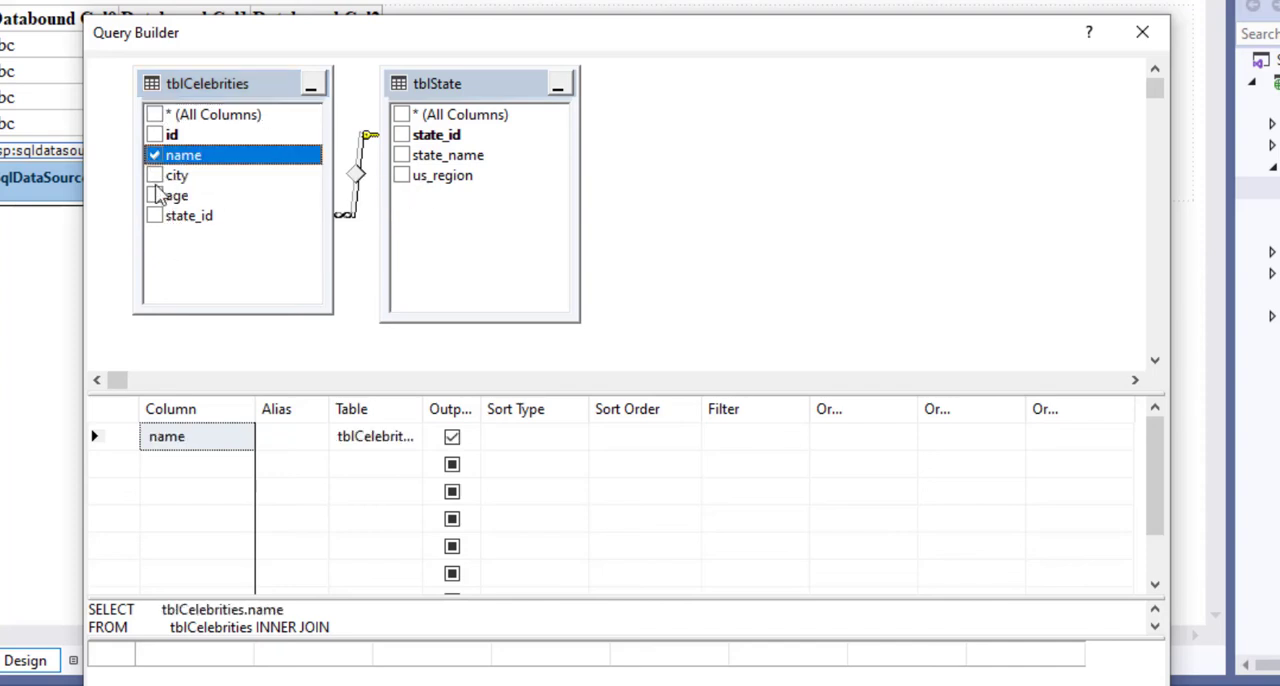
left_click(156, 176)
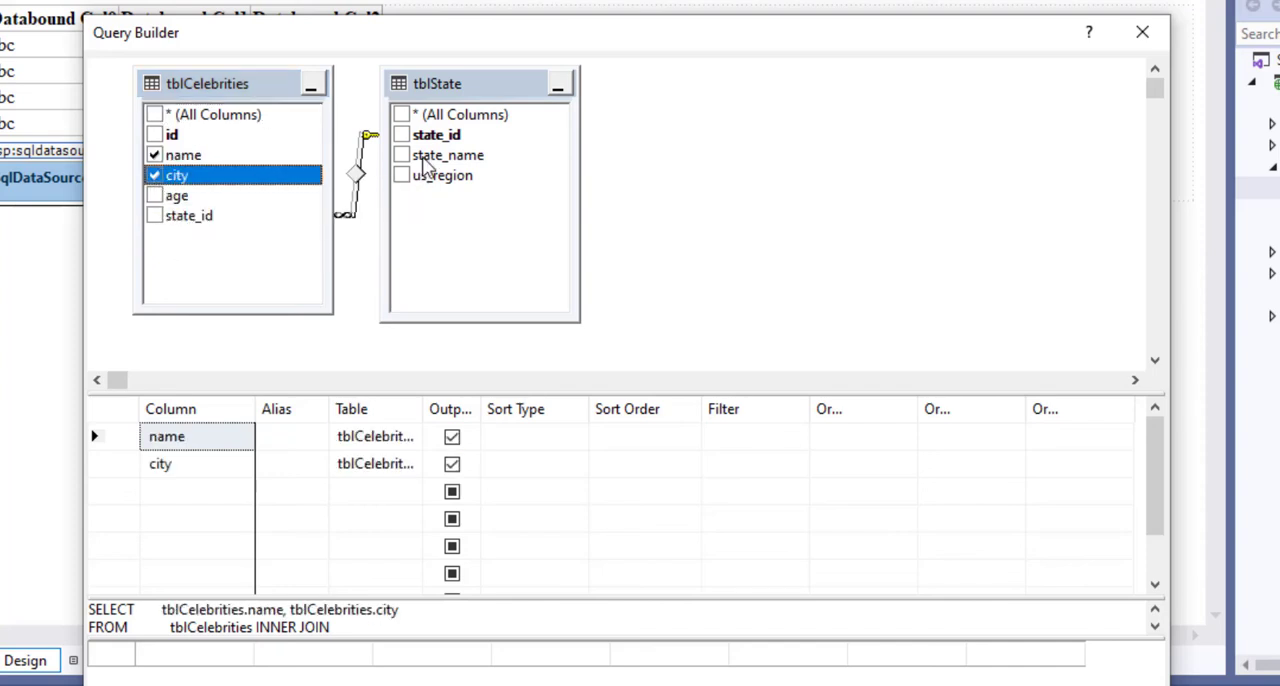
left_click(402, 154)
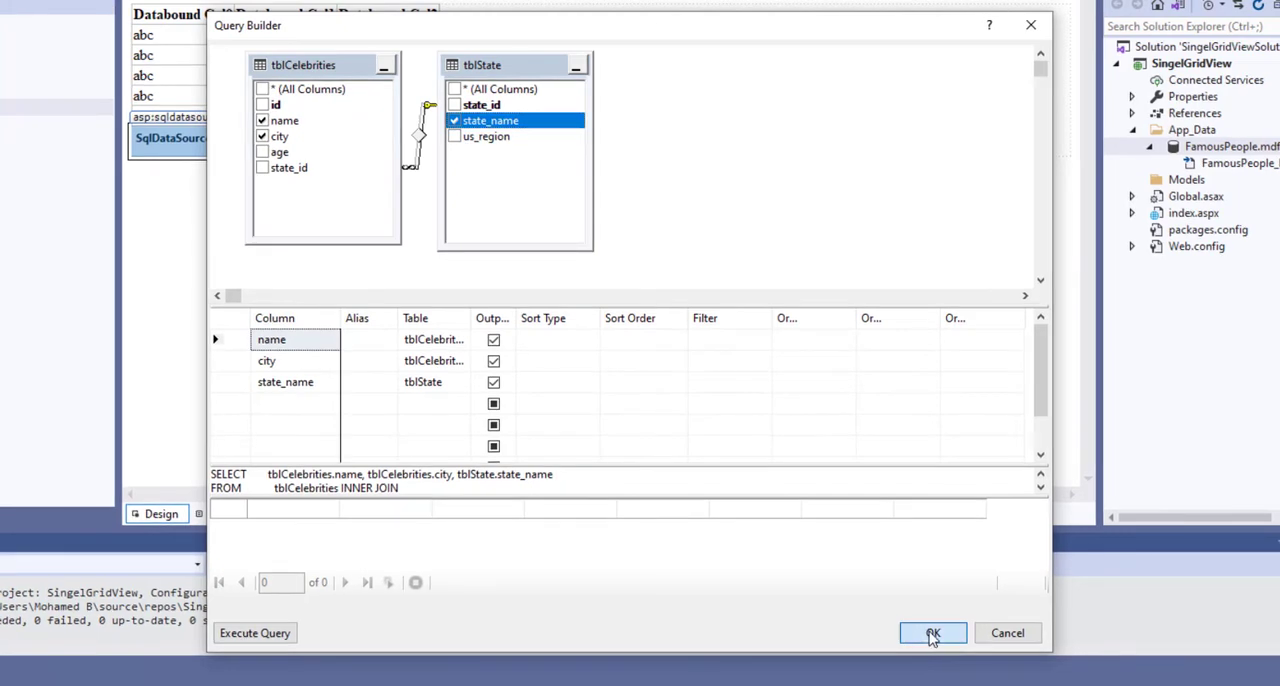
- Finish the data source wizard and view index.aspx in Chrome listing names, cities and states
left_click(932, 632)
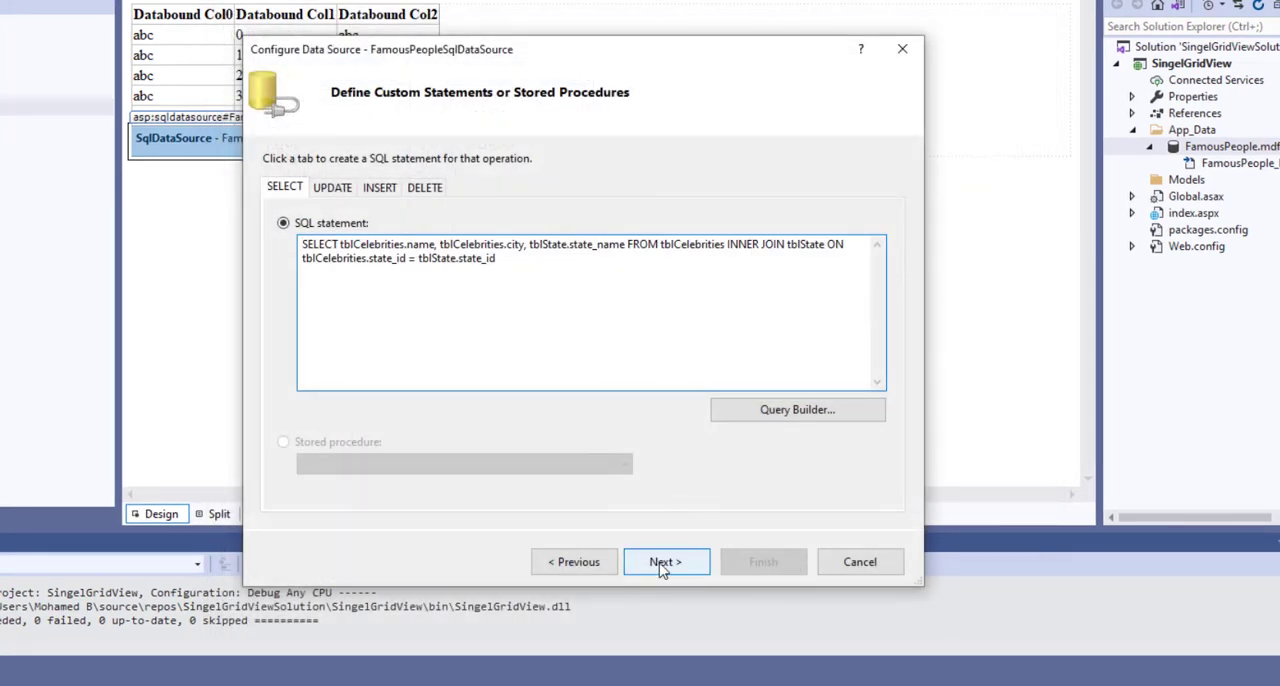
left_click(664, 560)
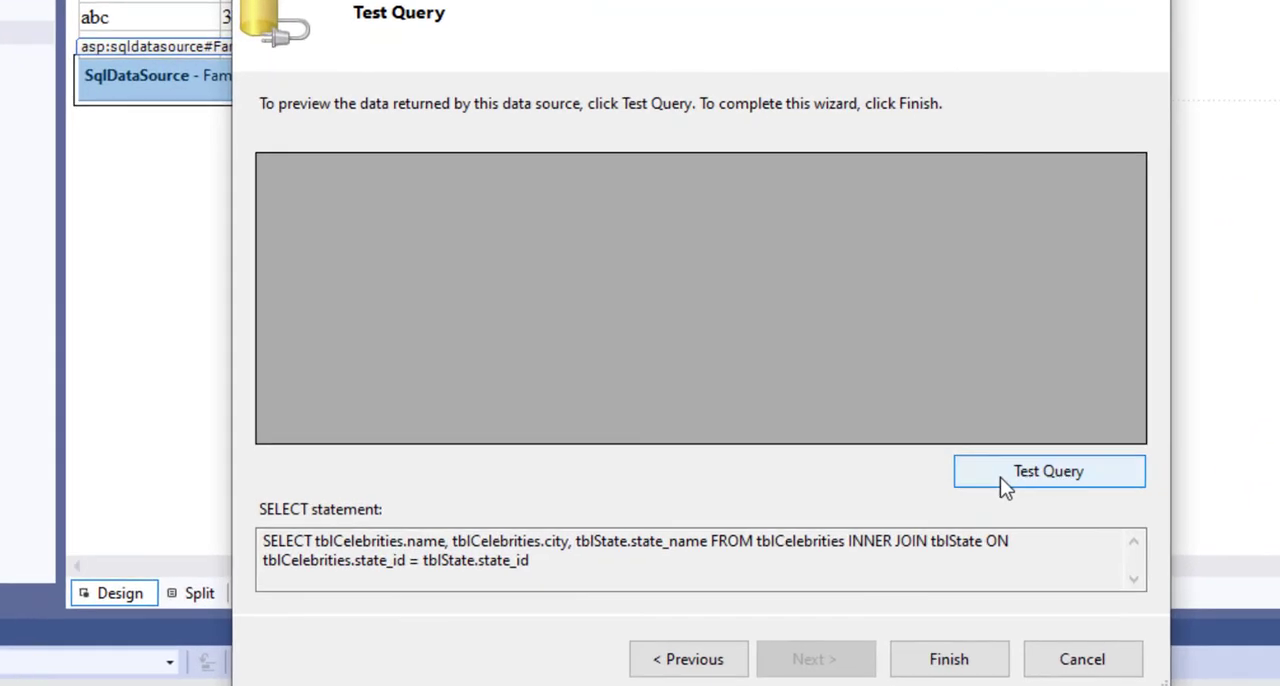
left_click(1048, 472)
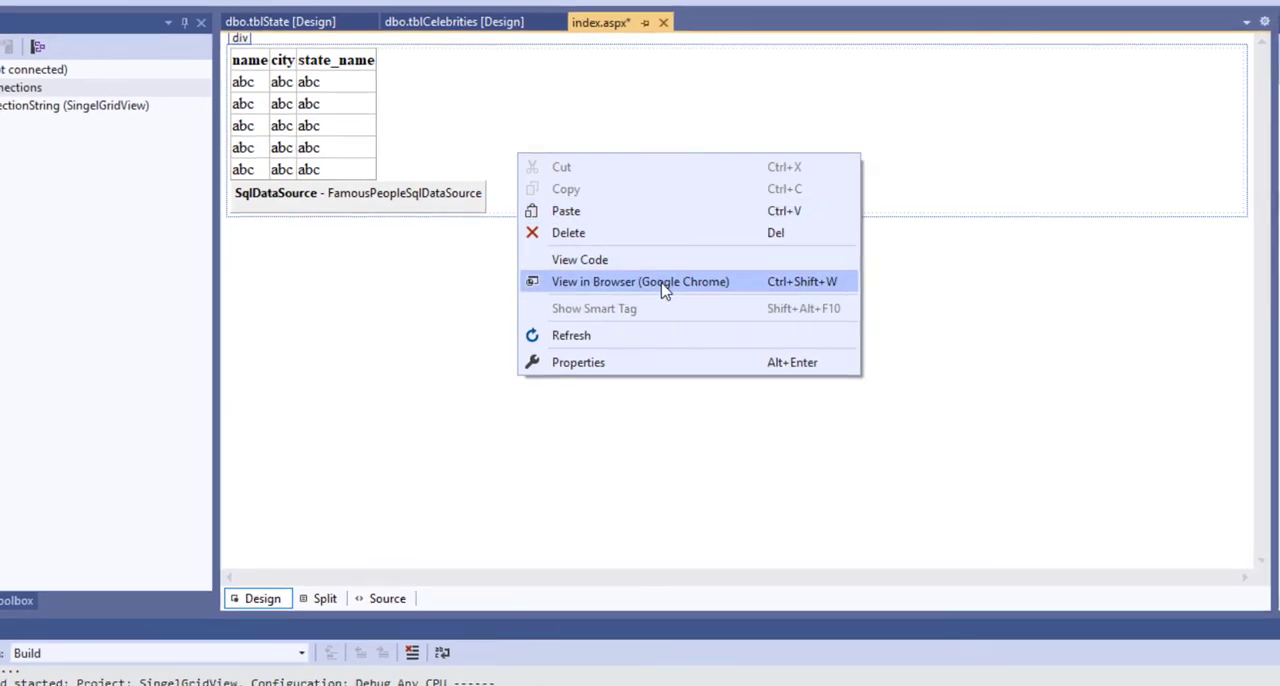
left_click(640, 280)
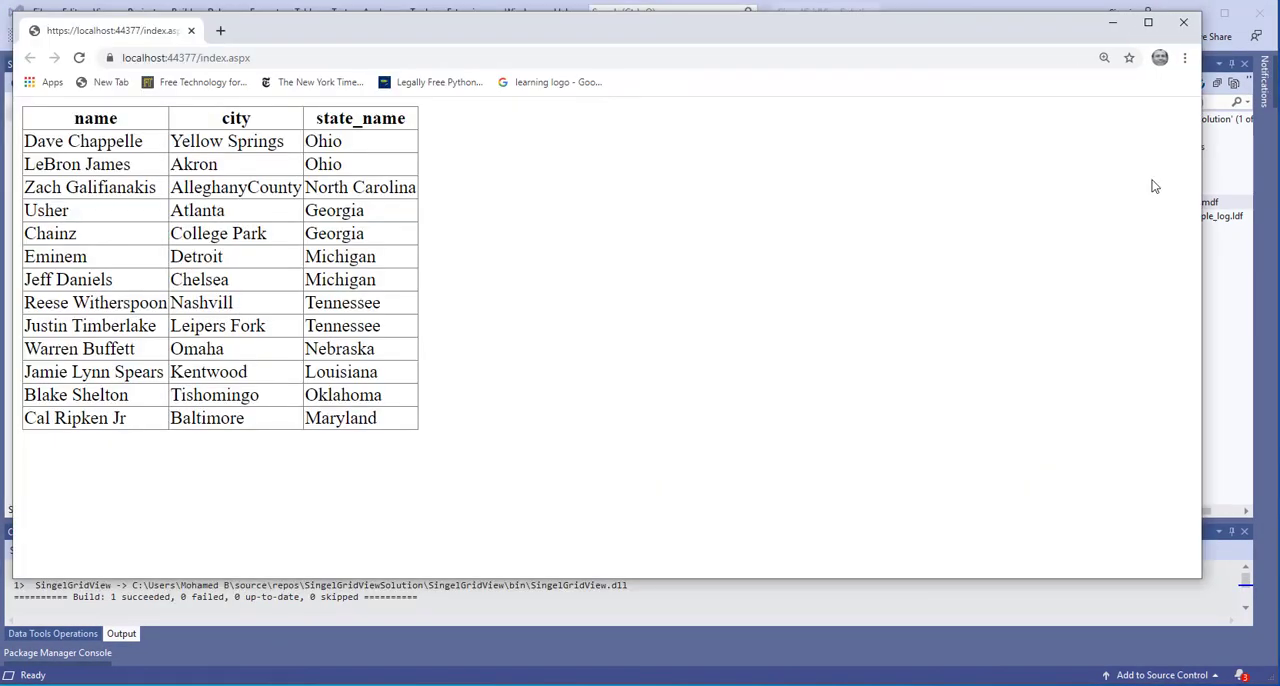